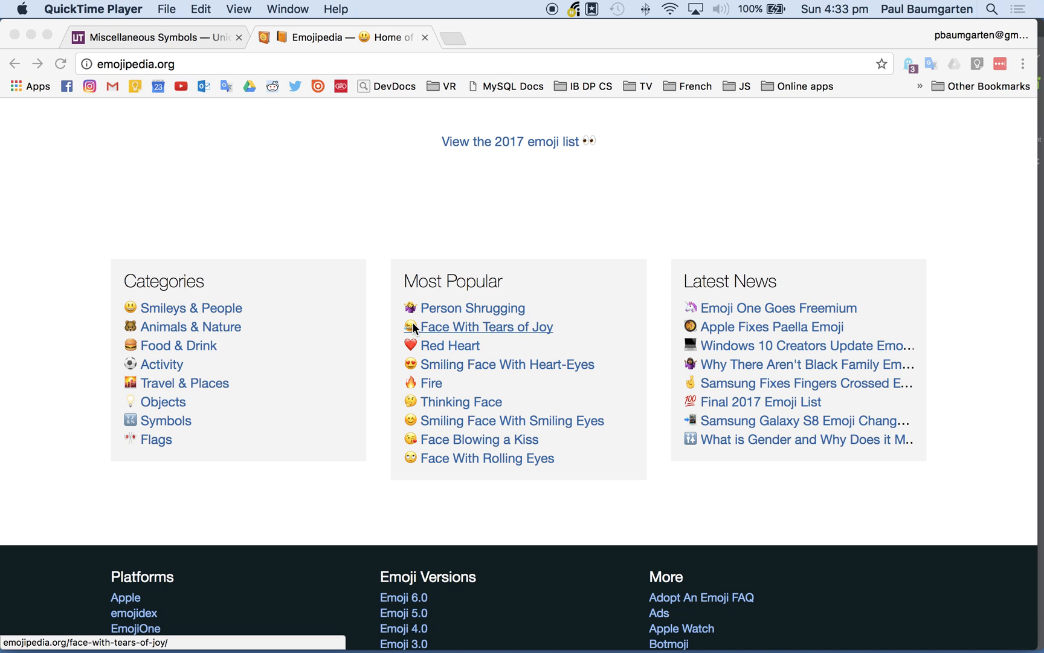
# - Launch Live Preview from Brackets so unicode.html's emoji grid loads in a new Chrome tab
pyautogui.press('cmd+tab')
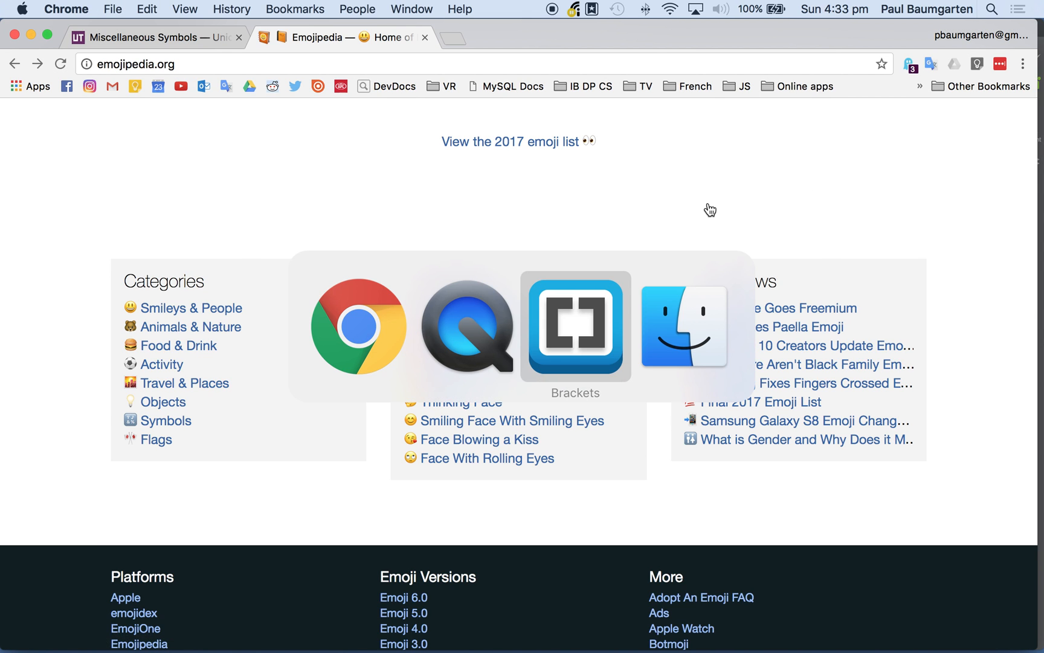
pyautogui.click(575, 328)
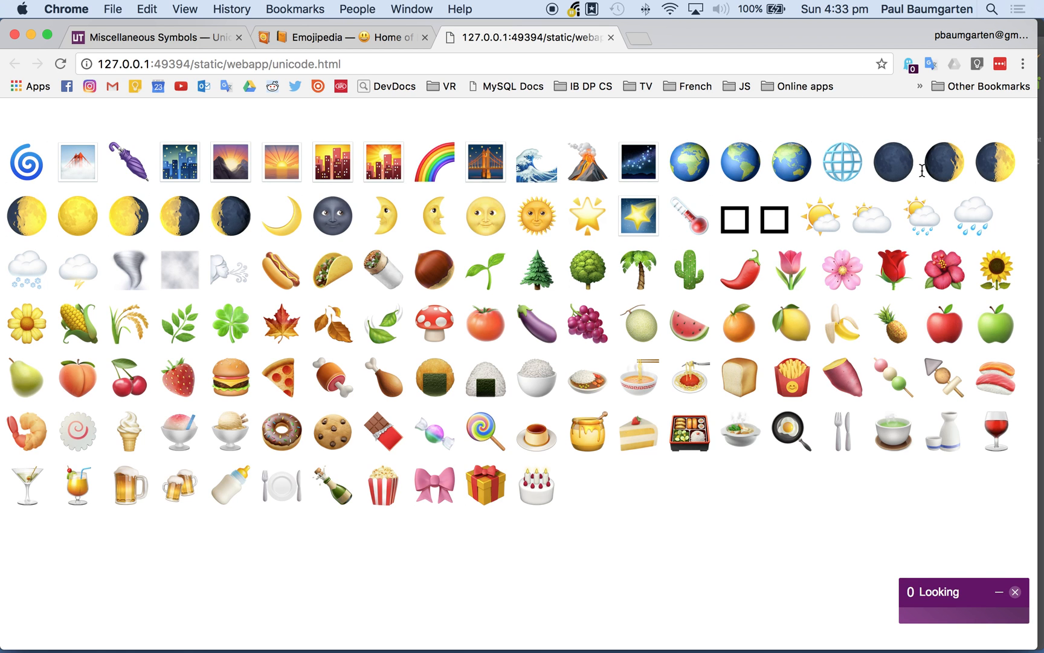
pyautogui.scroll(-3)
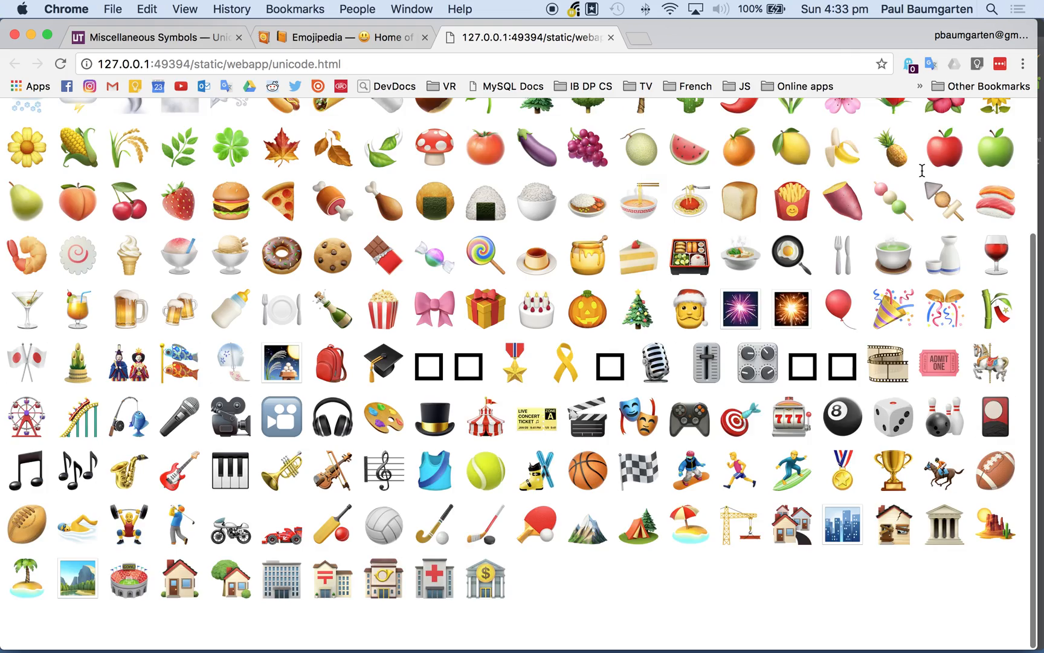
pyautogui.scroll(-3)
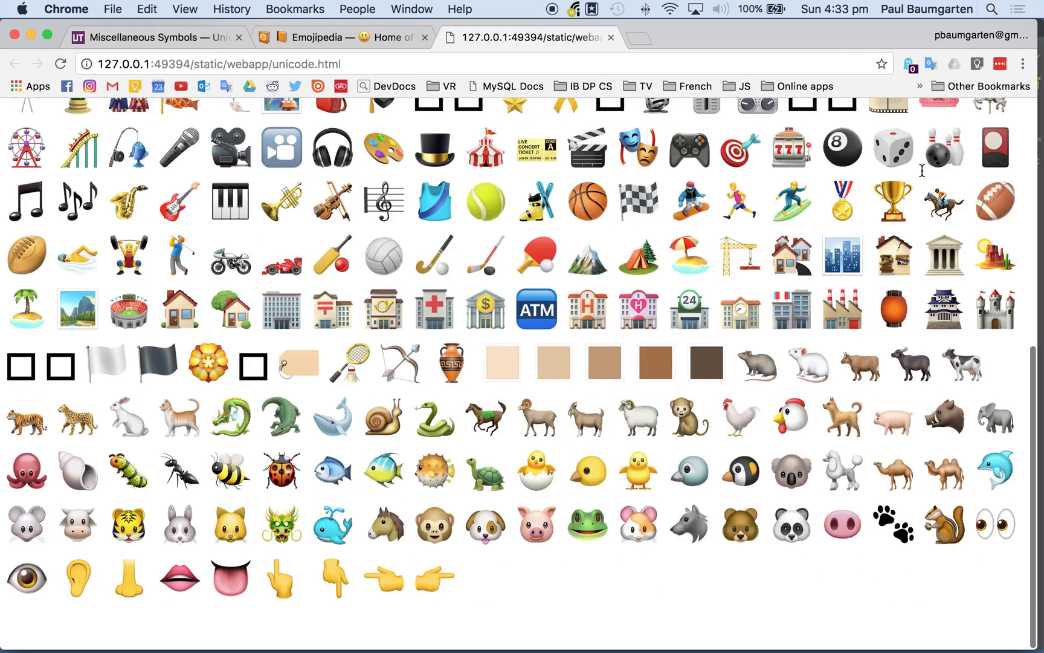
pyautogui.scroll(-3)
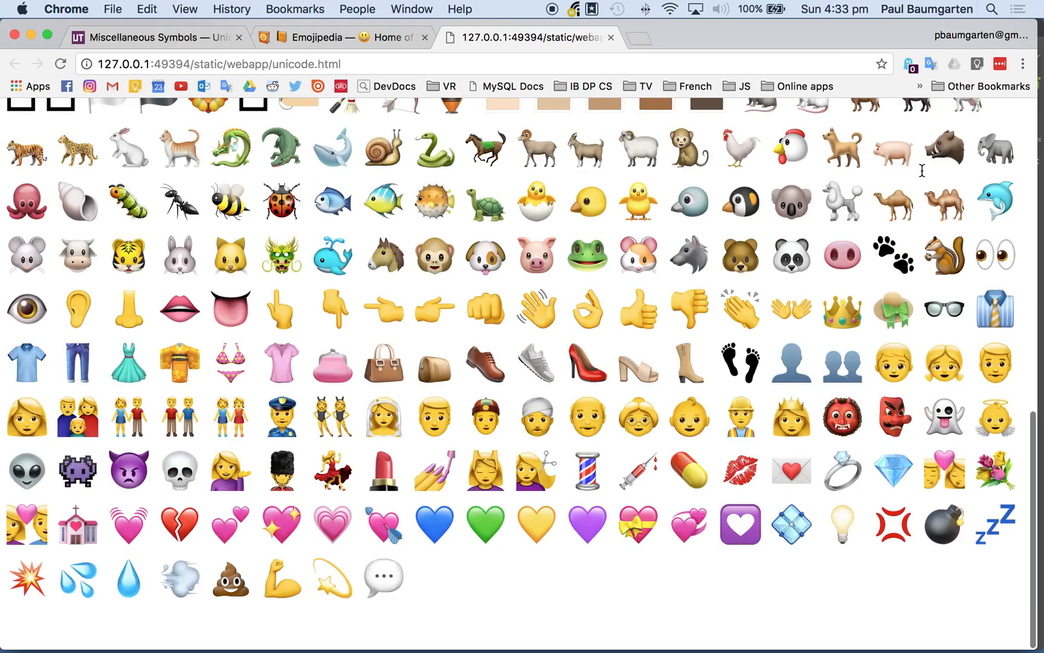
pyautogui.scroll(-3)
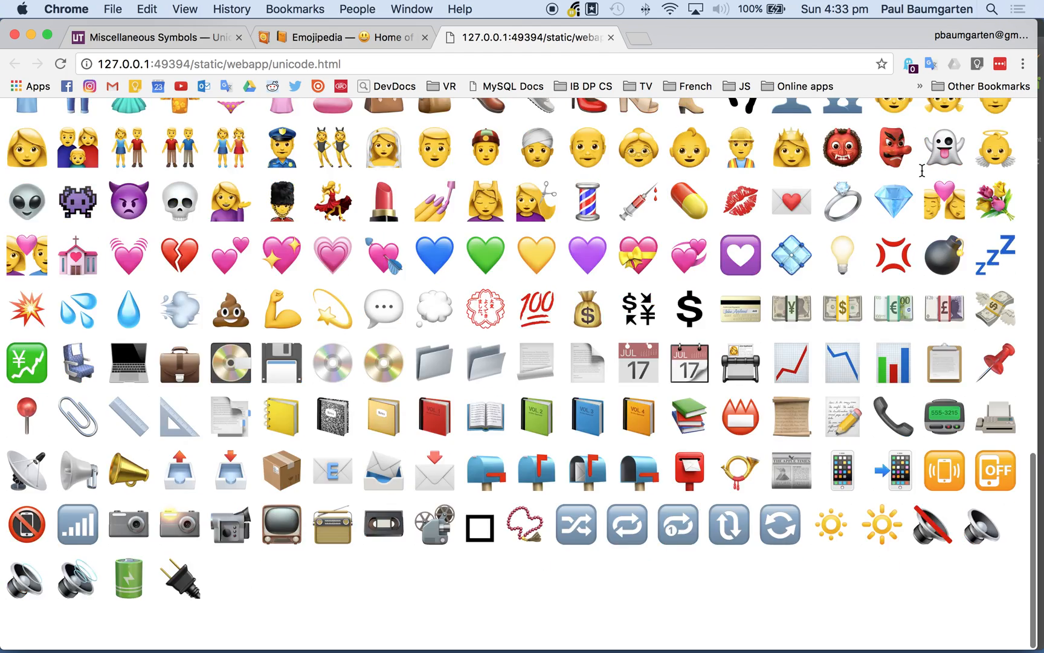
pyautogui.scroll(-3)
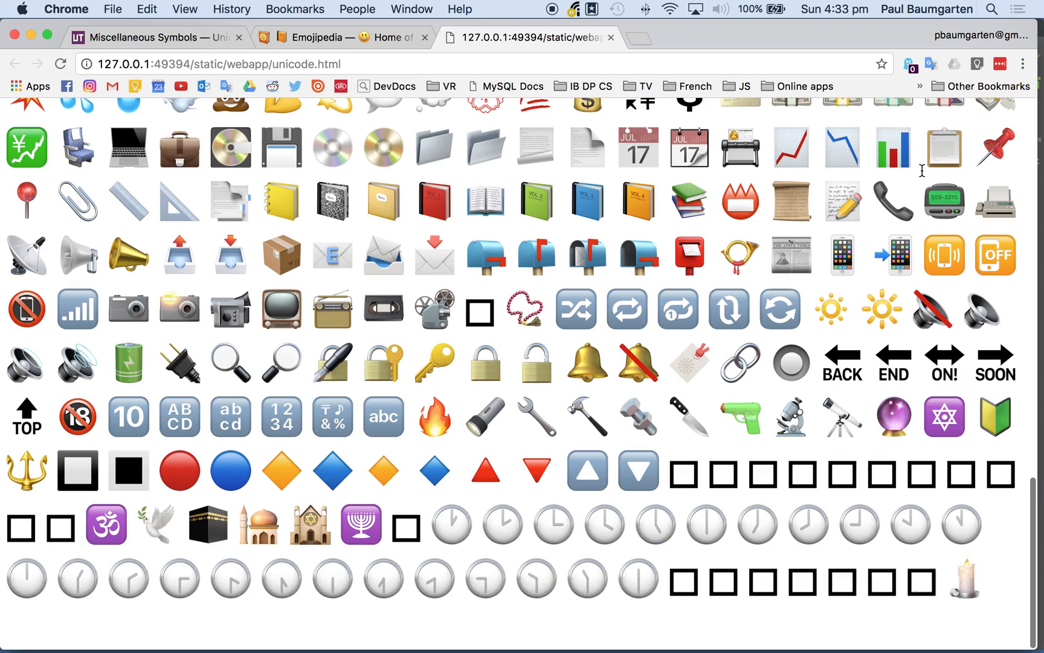
pyautogui.scroll(-3)
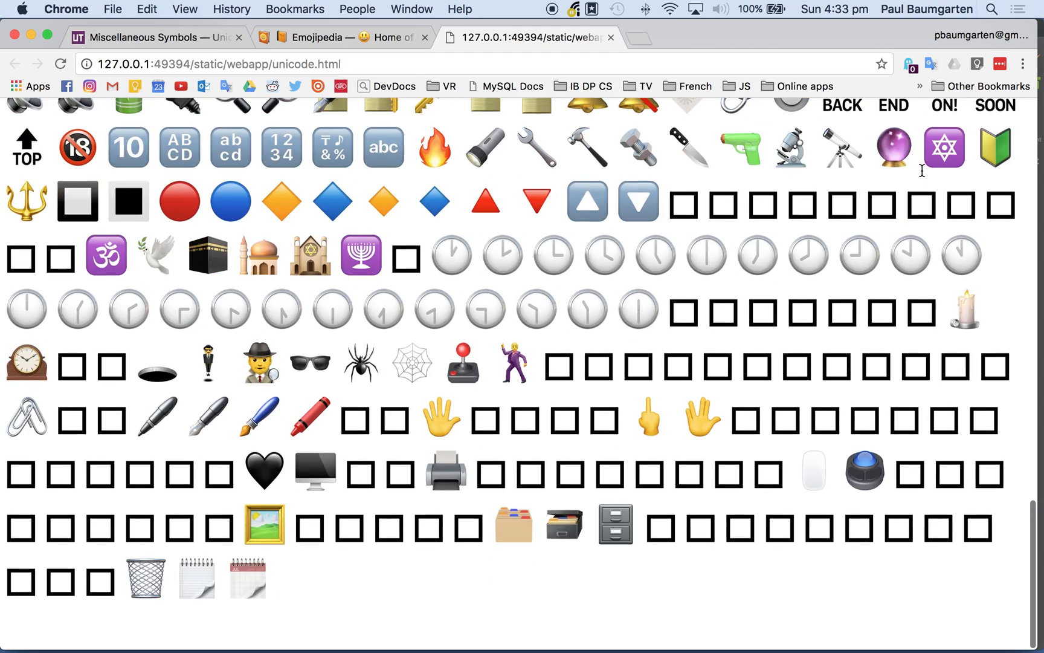
pyautogui.scroll(-3)
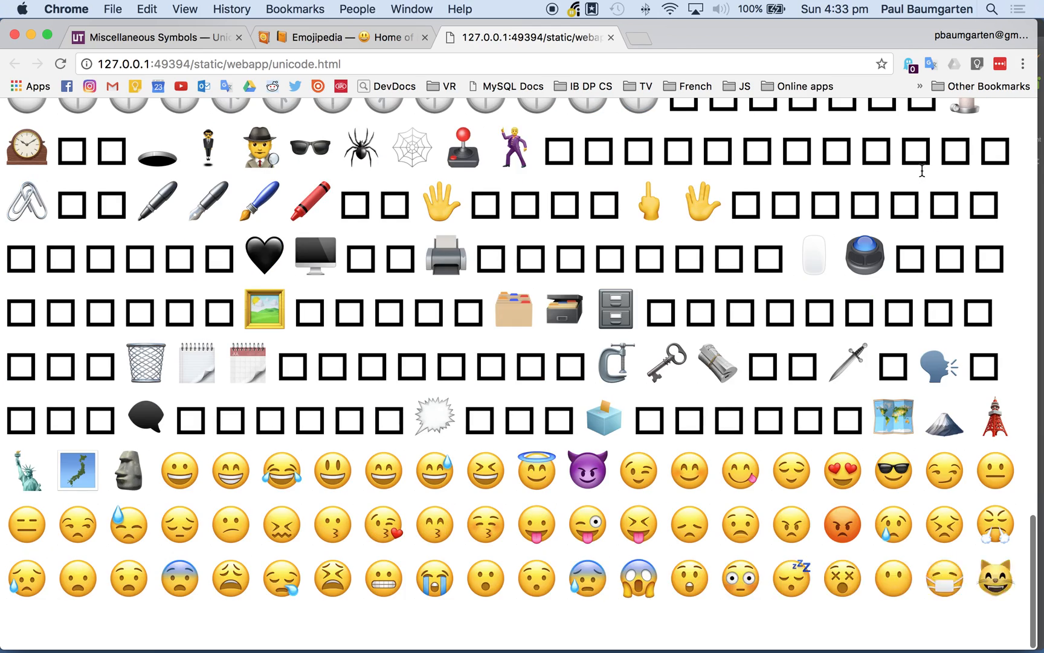
pyautogui.scroll(-3)
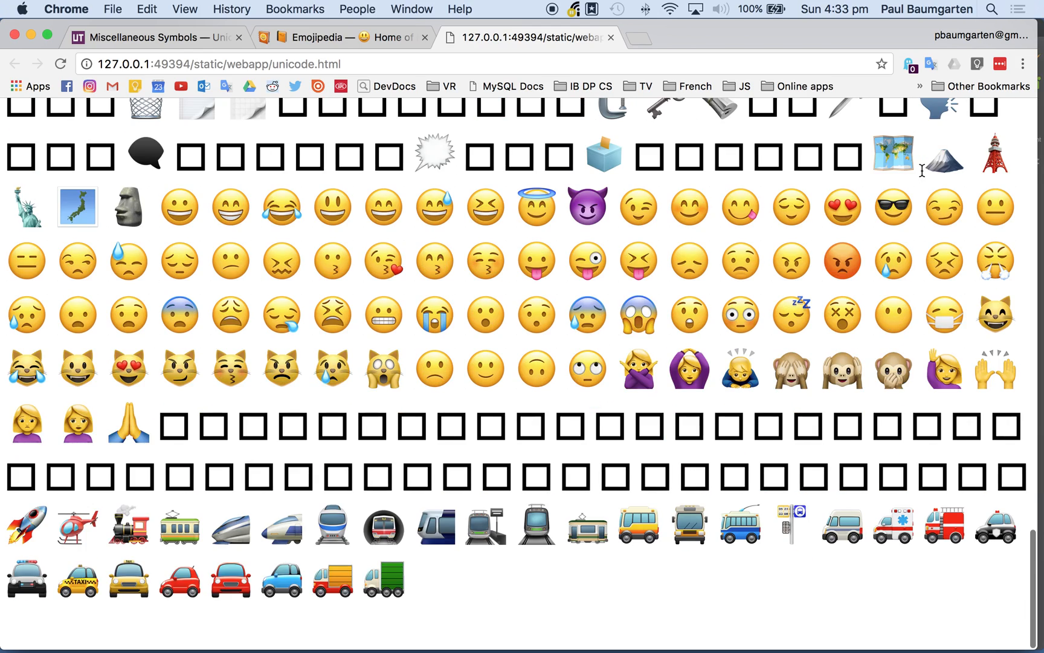
pyautogui.scroll(-3)
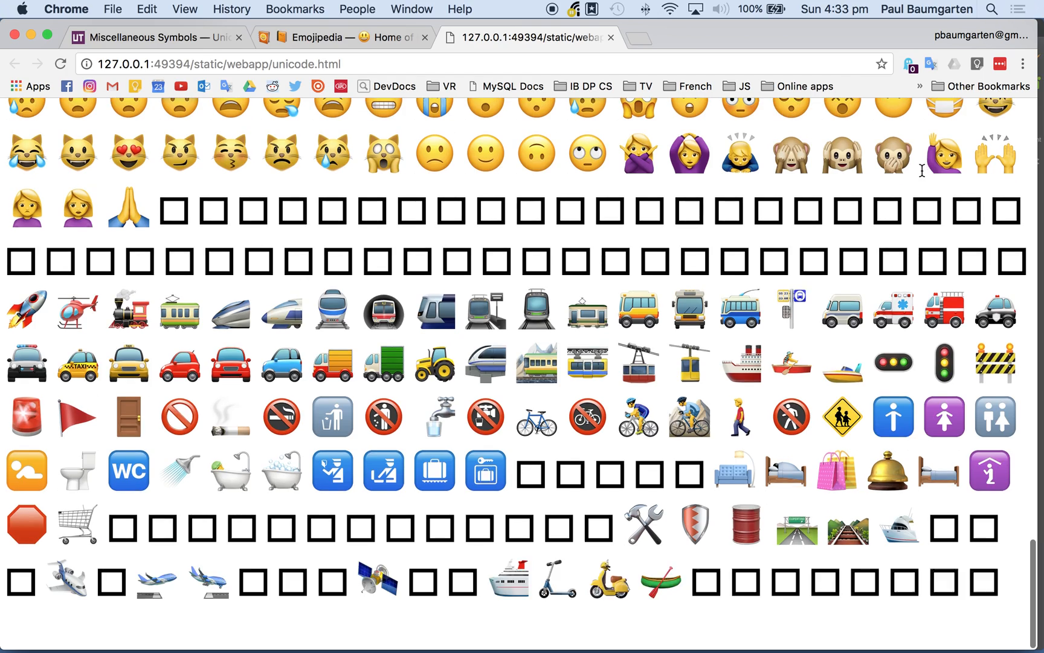
pyautogui.scroll(-3)
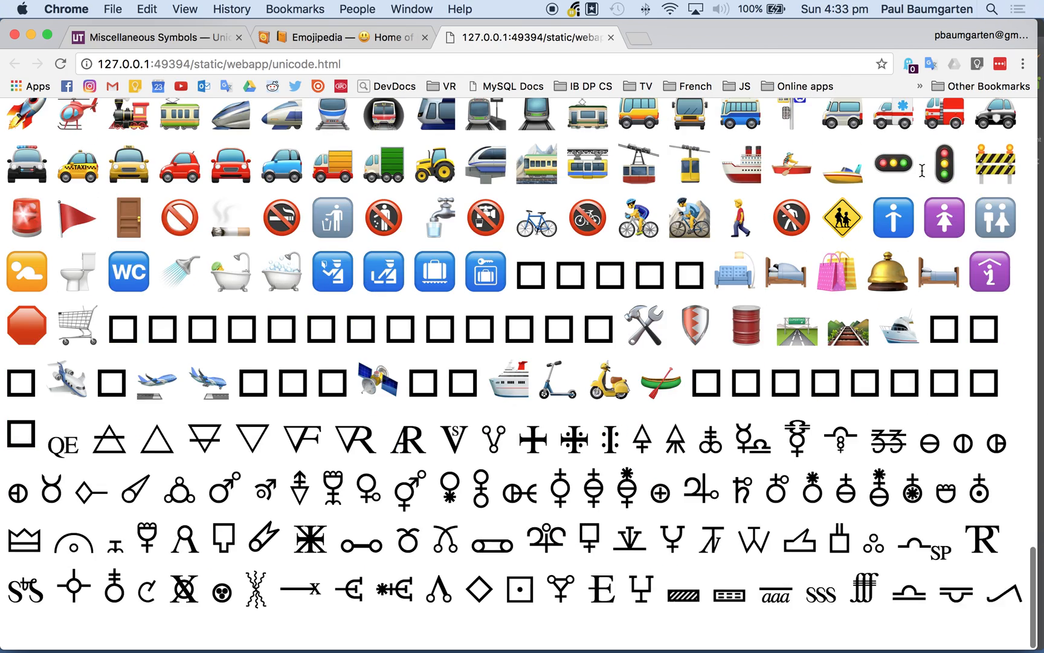
pyautogui.scroll(-3)
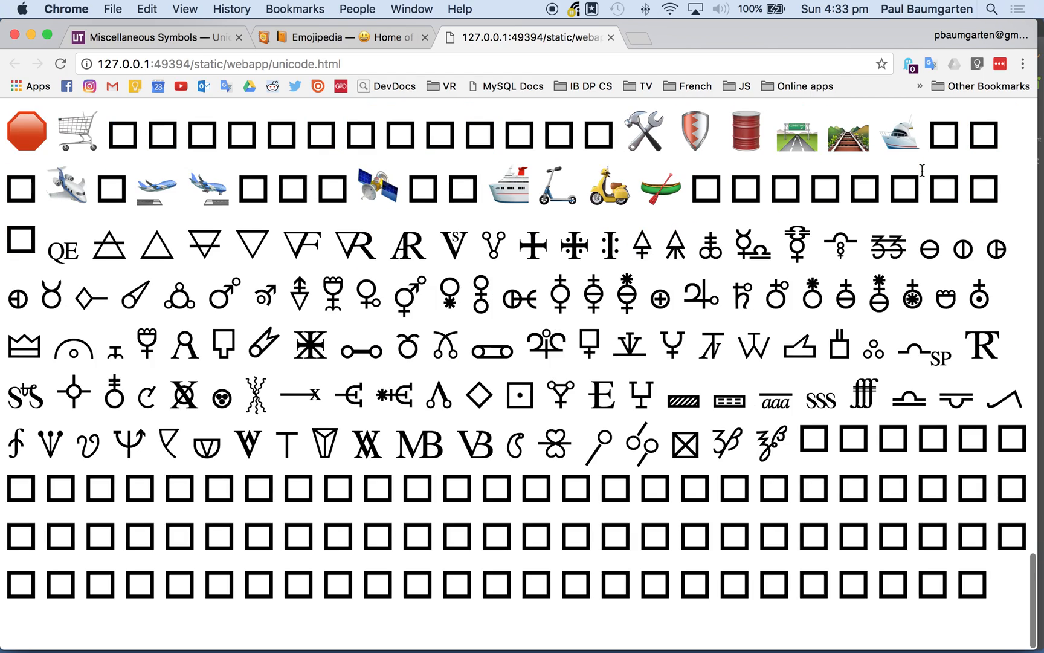
pyautogui.scroll(-3)
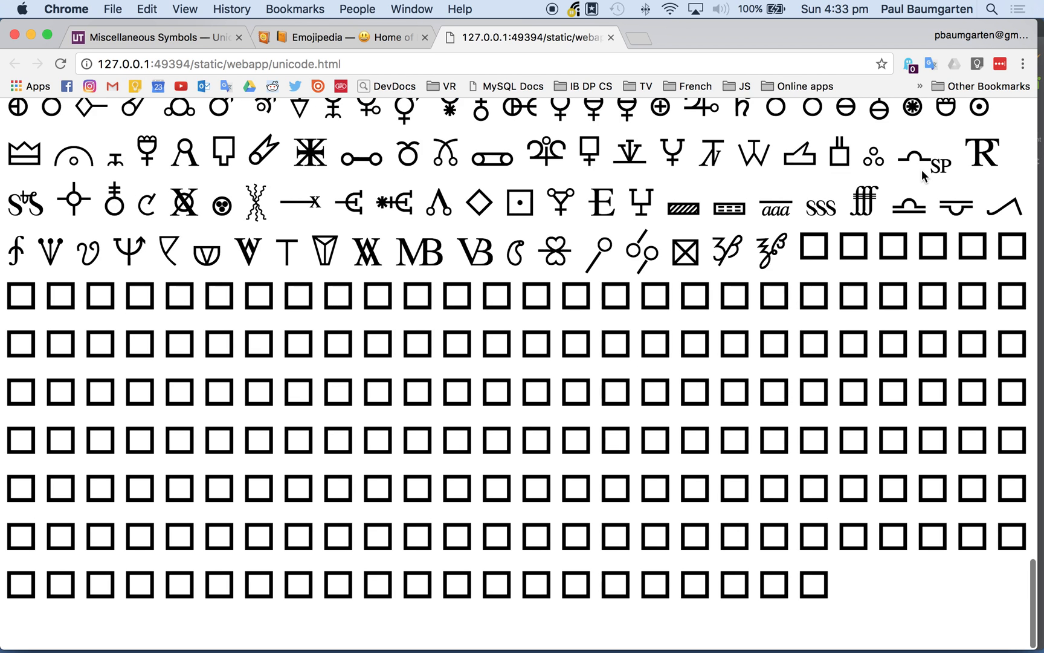
pyautogui.scroll(-3)
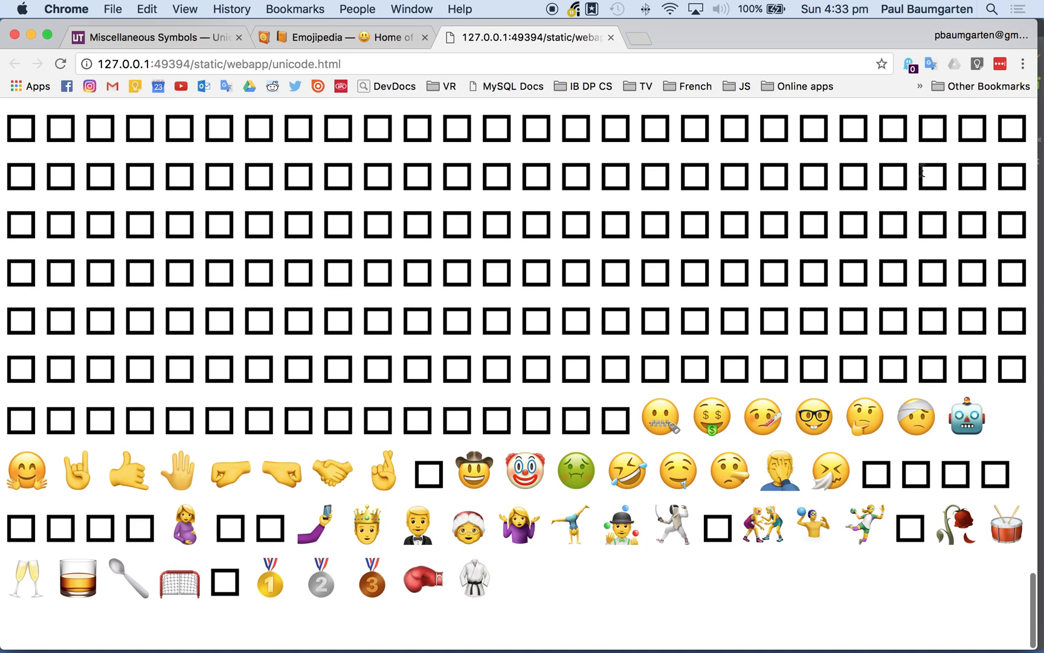
pyautogui.scroll(-3)
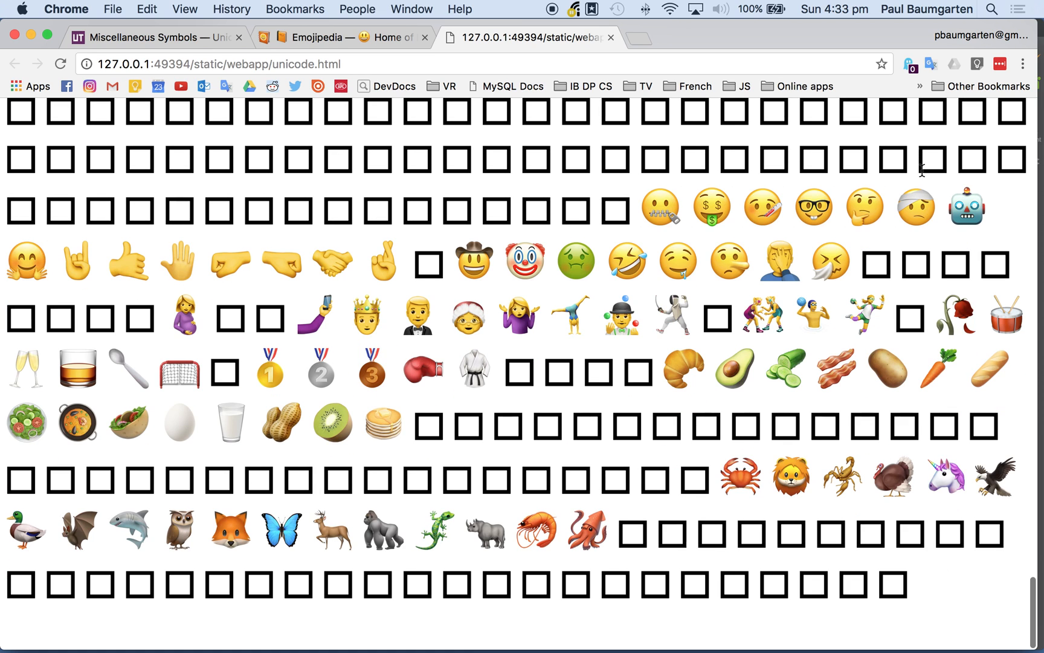
pyautogui.scroll(-3)
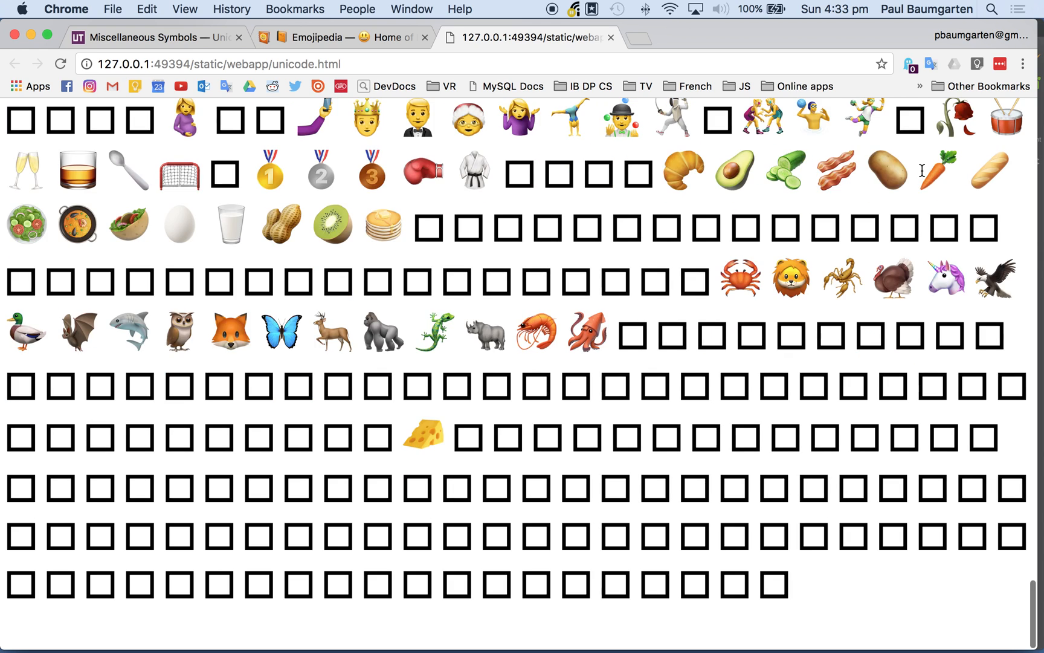
pyautogui.scroll(-3)
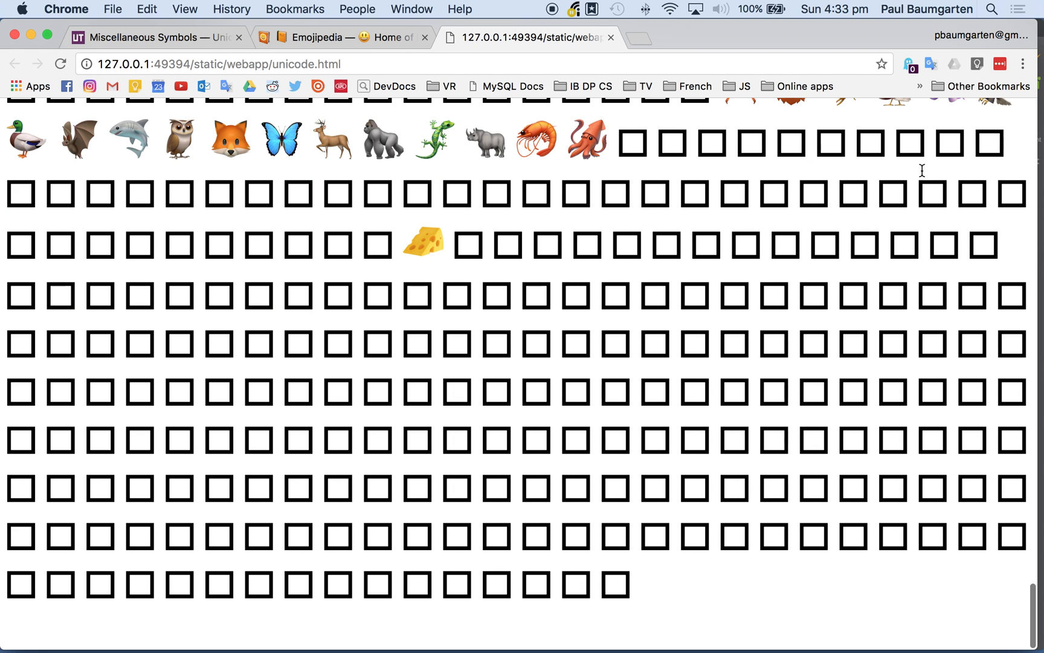
pyautogui.scroll(-3)
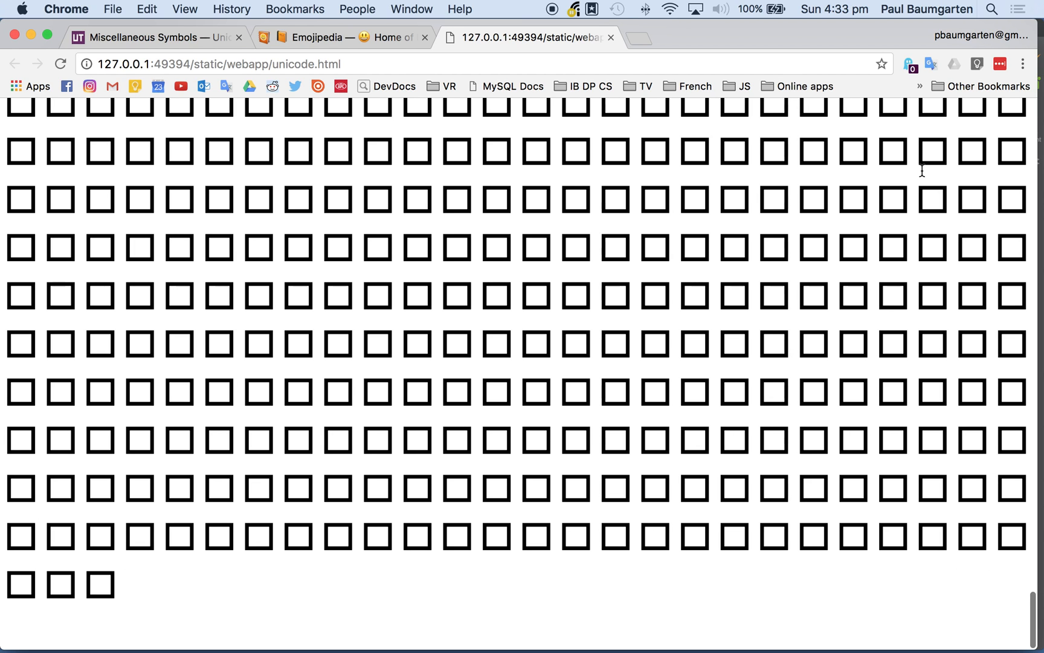
pyautogui.scroll(-3)
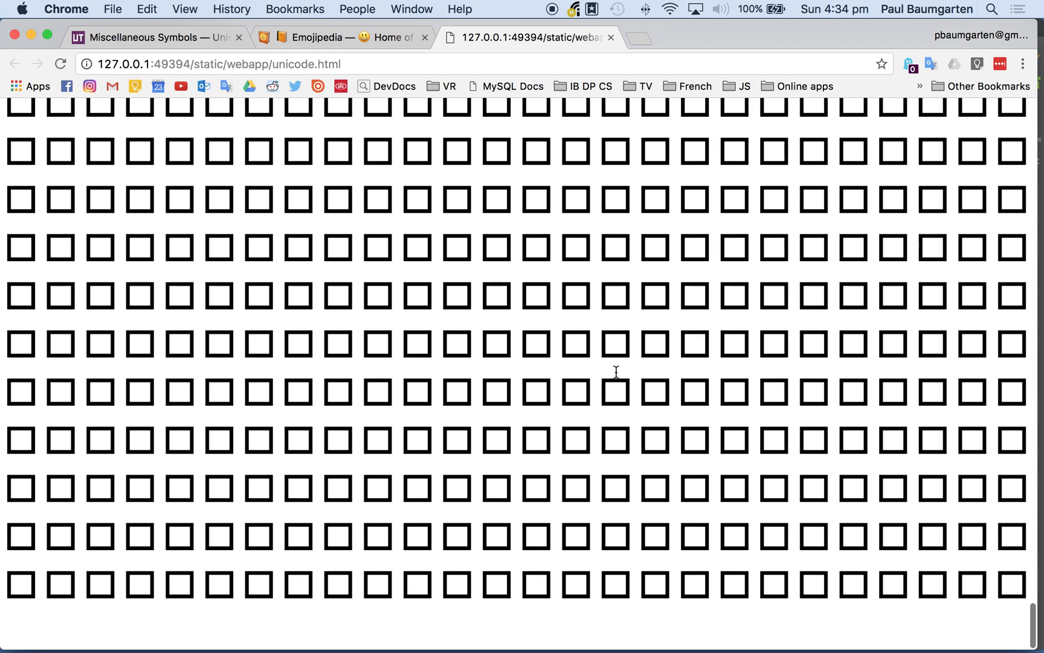
pyautogui.press('Cmd+Tab')
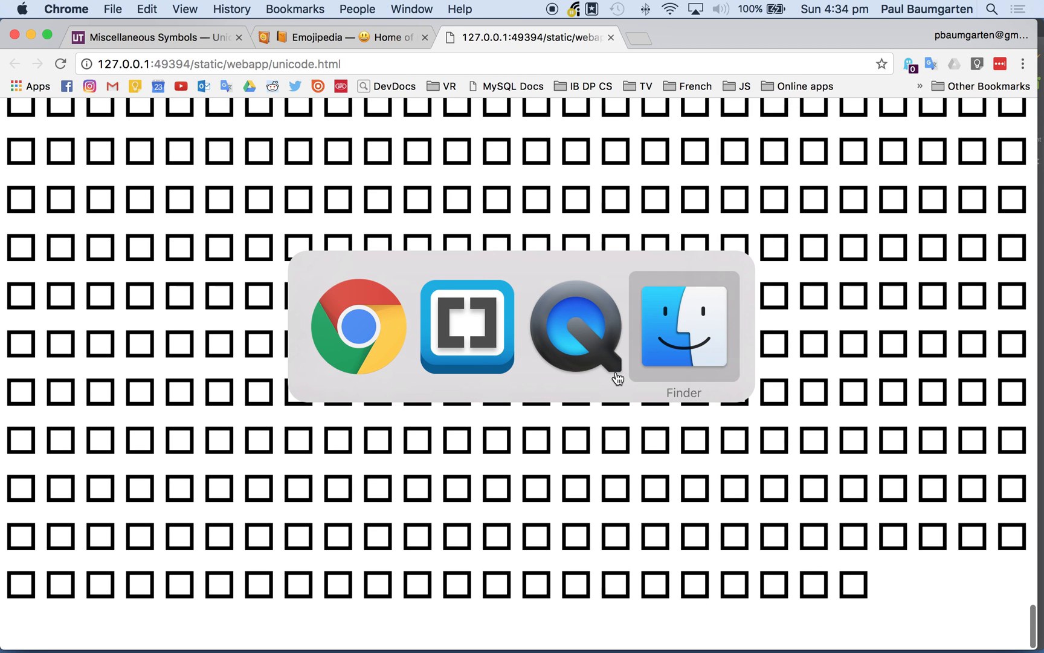
# - Bring Brackets forward and load unicode2.html from the Working Files list
pyautogui.click(466, 328)
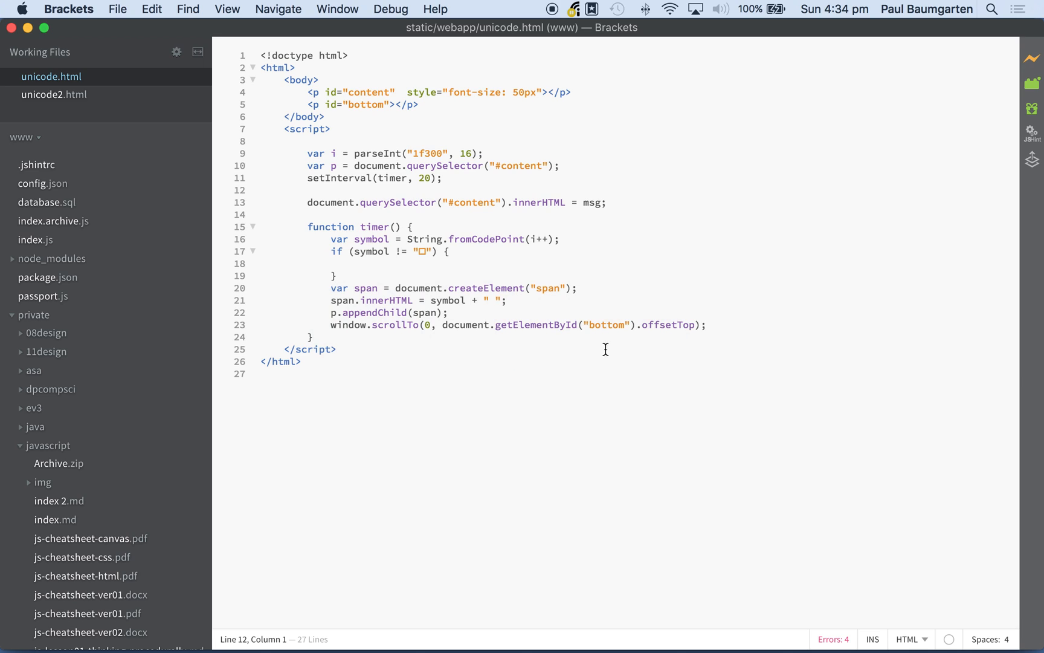
pyautogui.click(261, 263)
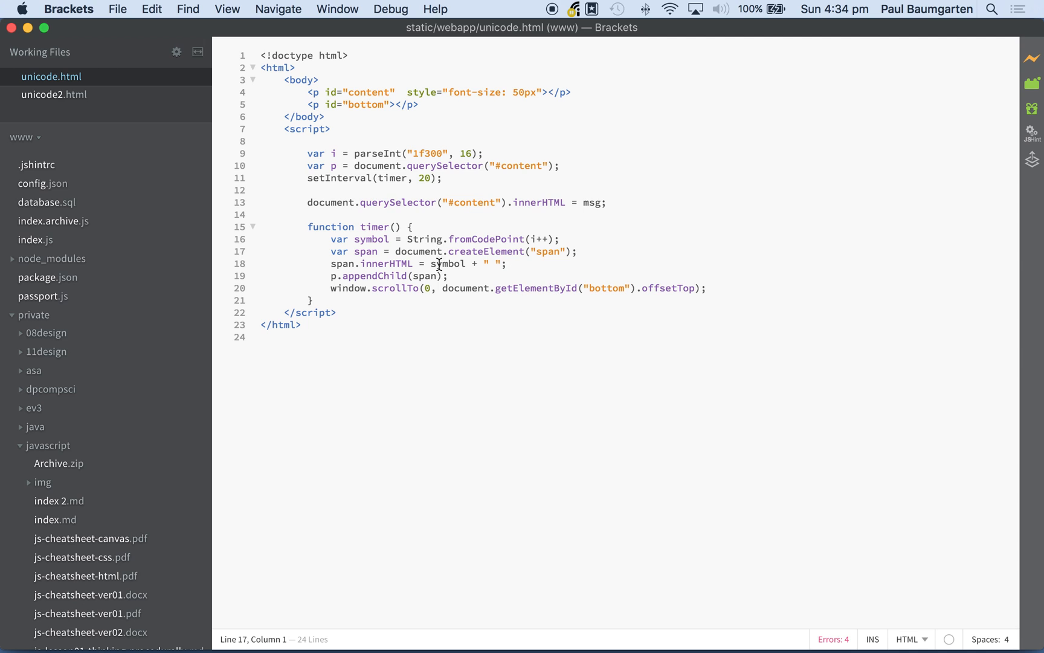
pyautogui.moveTo(54, 101)
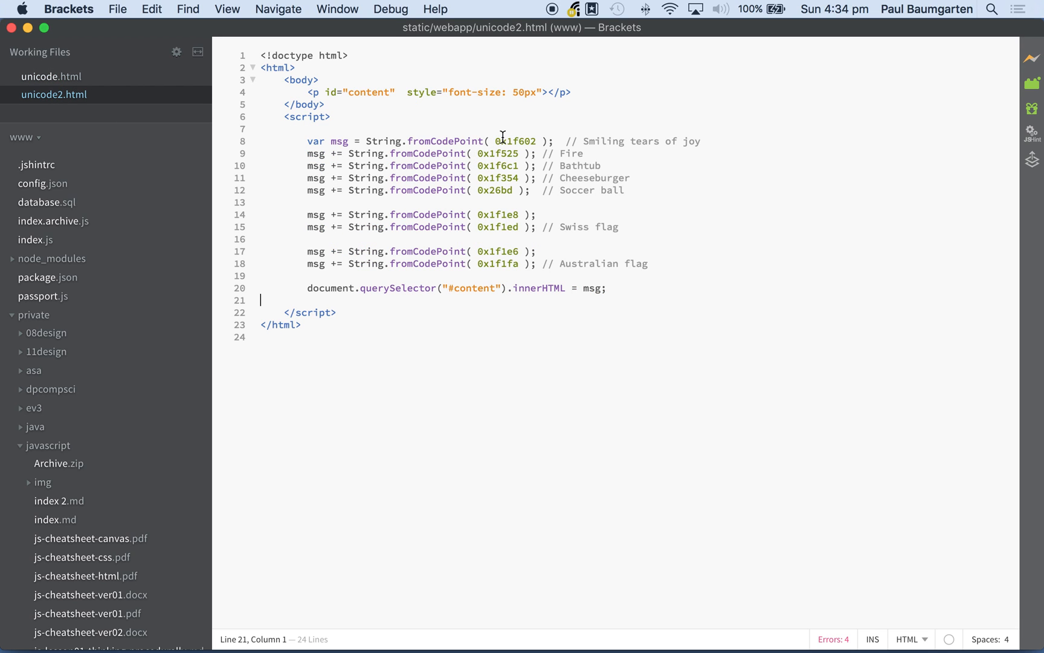
pyautogui.moveTo(627, 141)
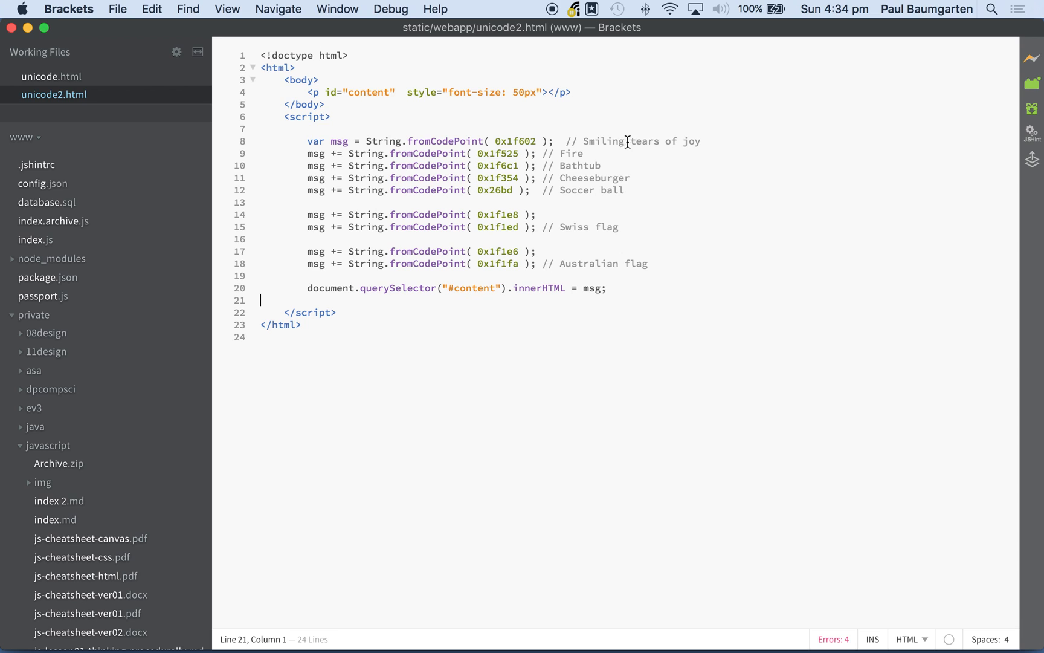
pyautogui.moveTo(500, 153)
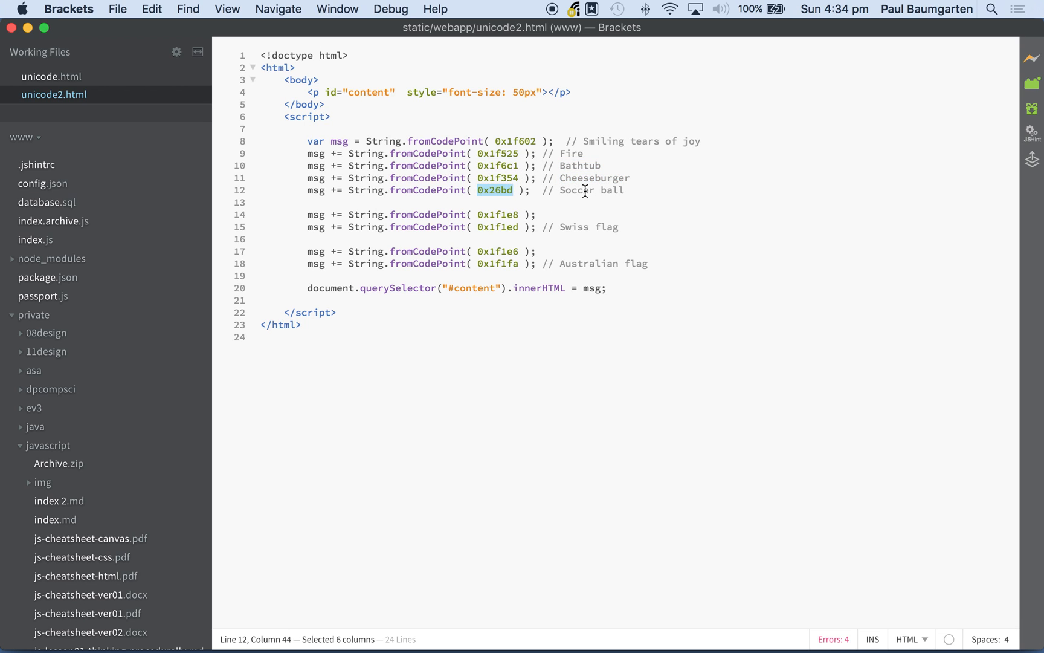
pyautogui.doubleClick(576, 190)
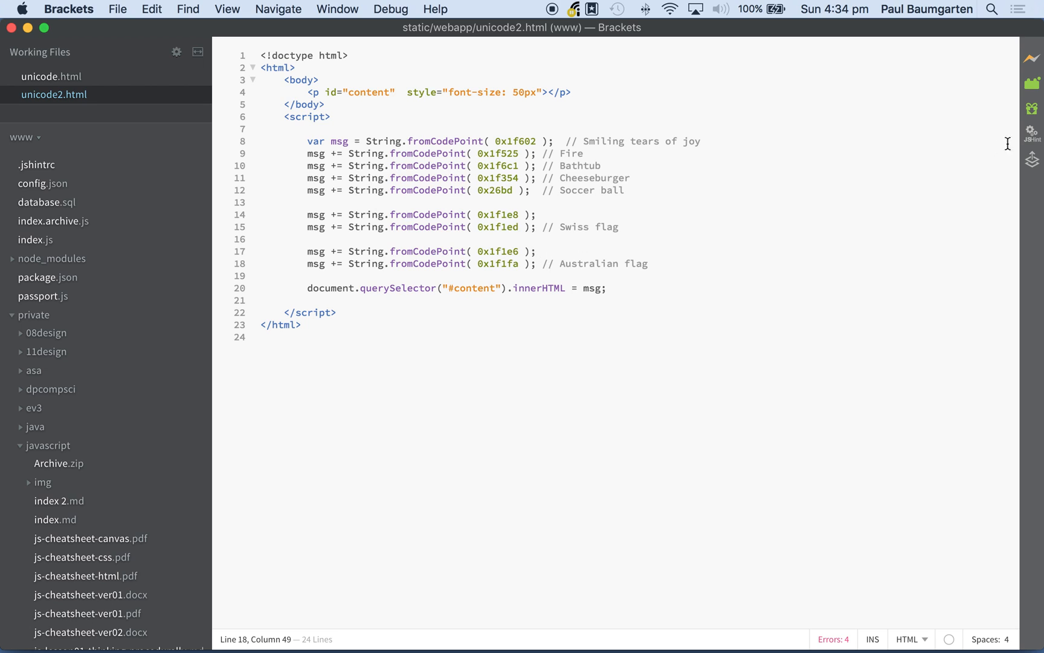
pyautogui.moveTo(817, 191)
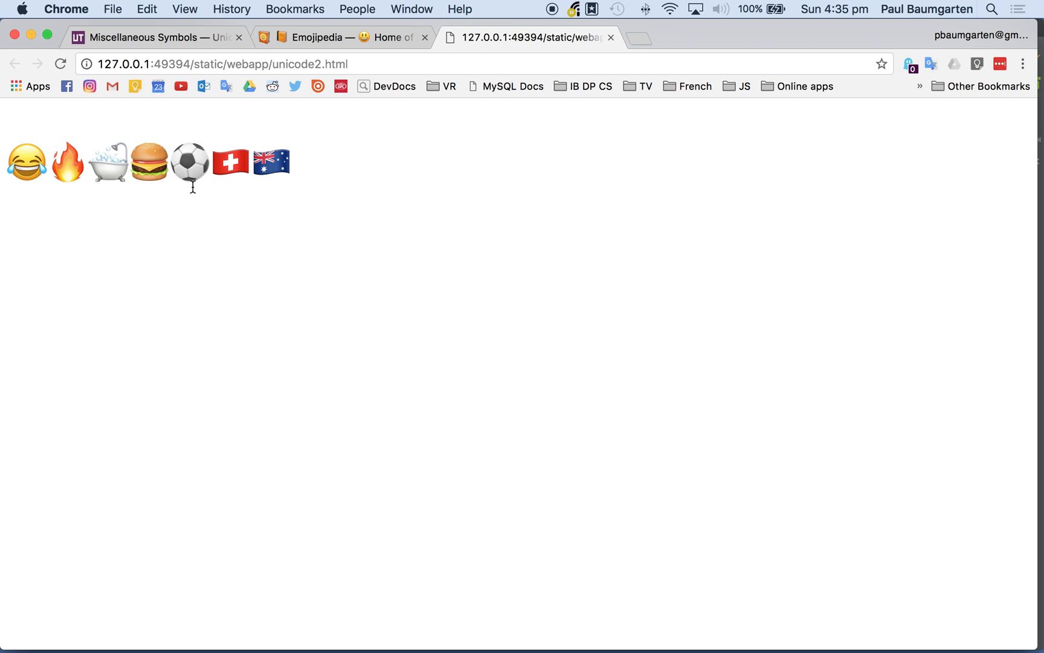
pyautogui.moveTo(299, 196)
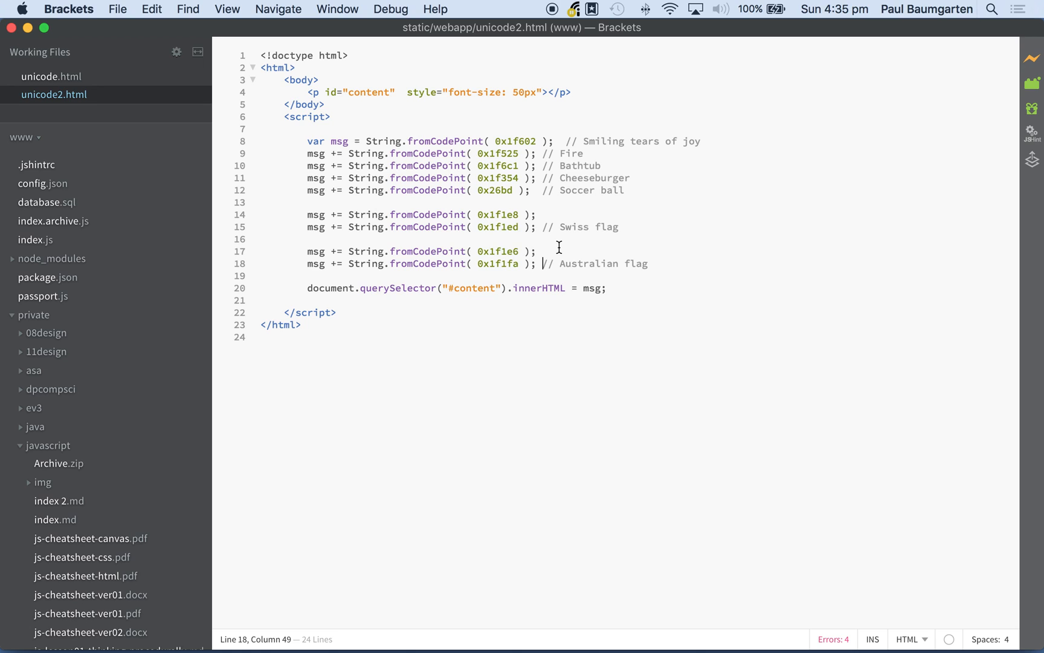
pyautogui.moveTo(361, 228)
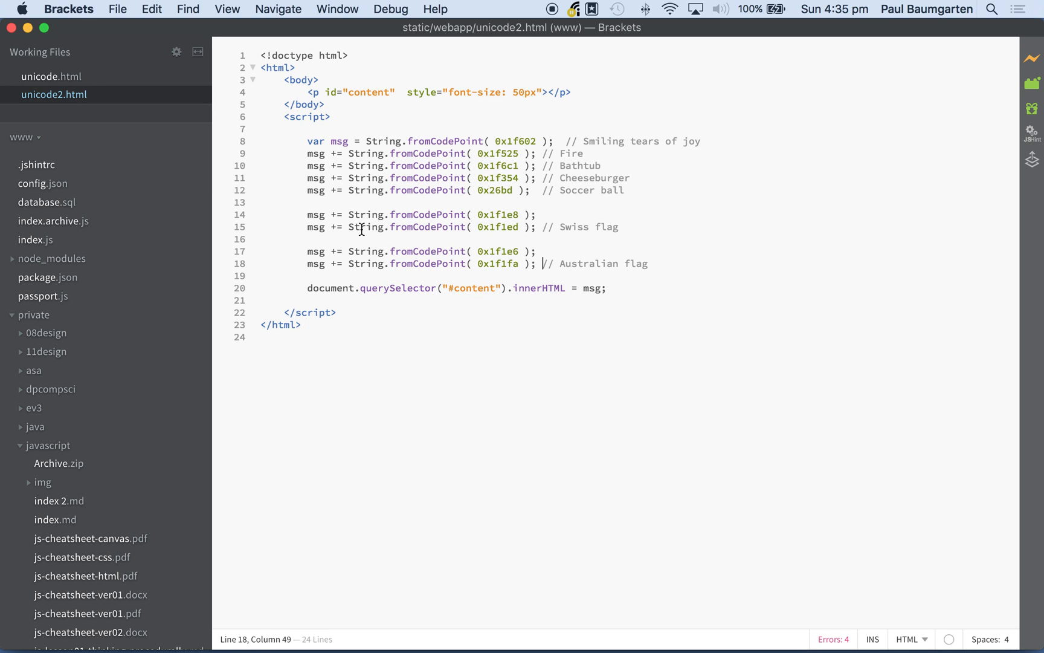
# - Join the Swiss flag's 0x1f1e8 and 0x1f1ed fromCodePoint calls with a plus on one line
pyautogui.moveTo(350, 214); pyautogui.dragTo(410, 214)
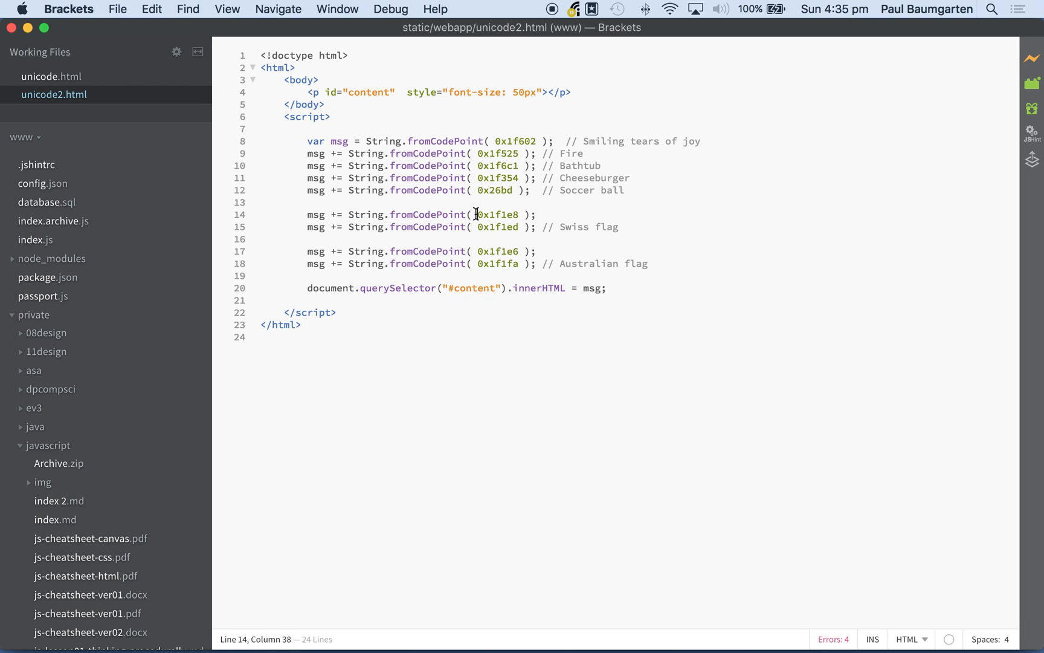
pyautogui.doubleClick(498, 215)
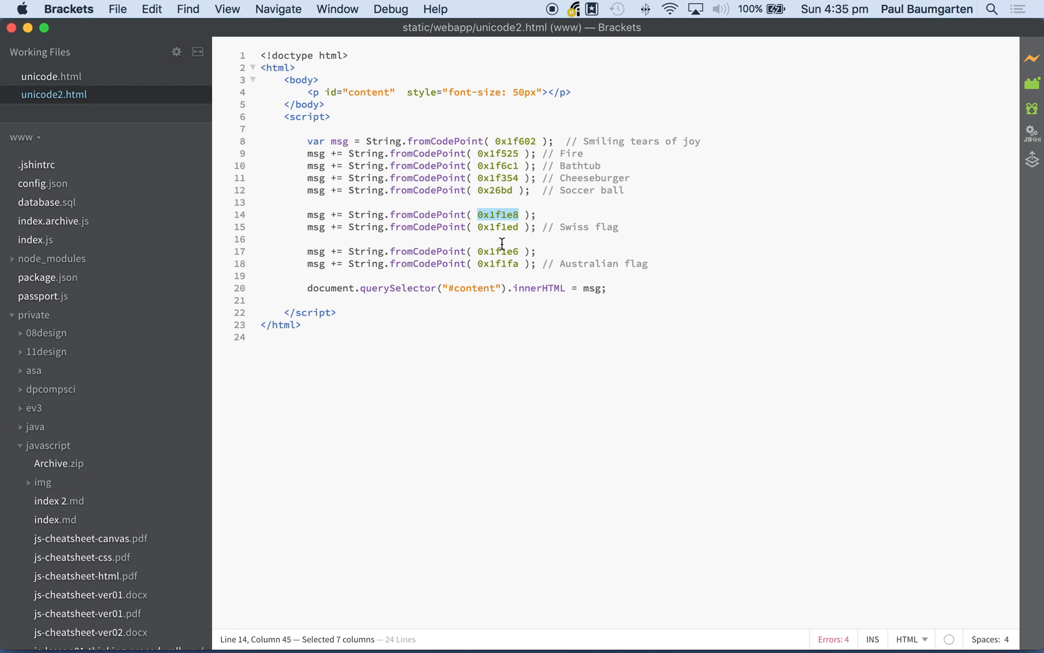
pyautogui.moveTo(355, 215)
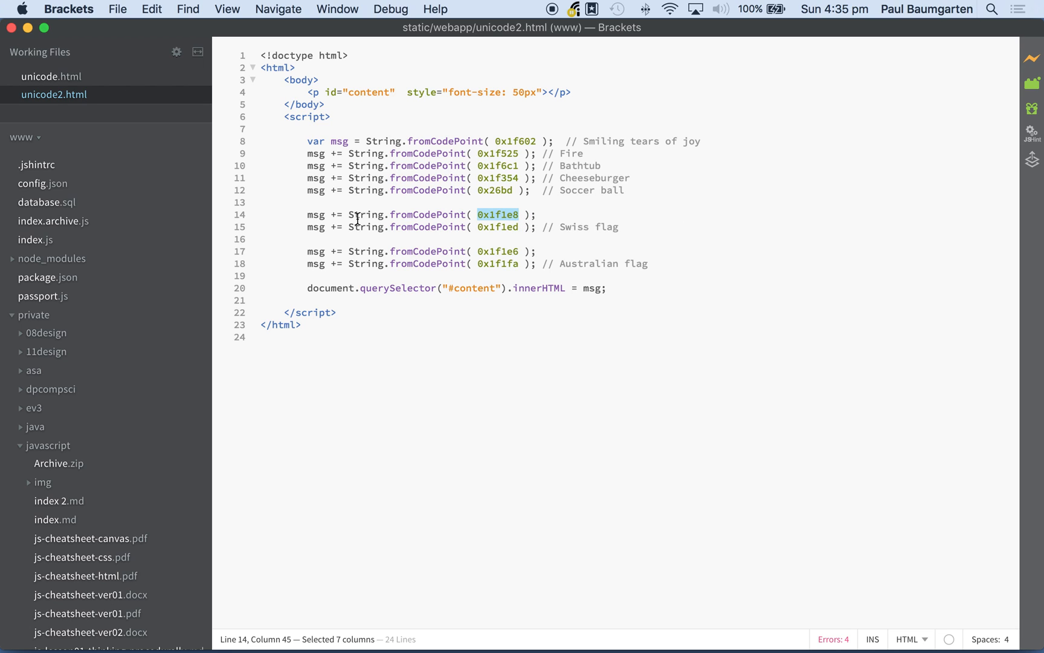
pyautogui.moveTo(335, 227)
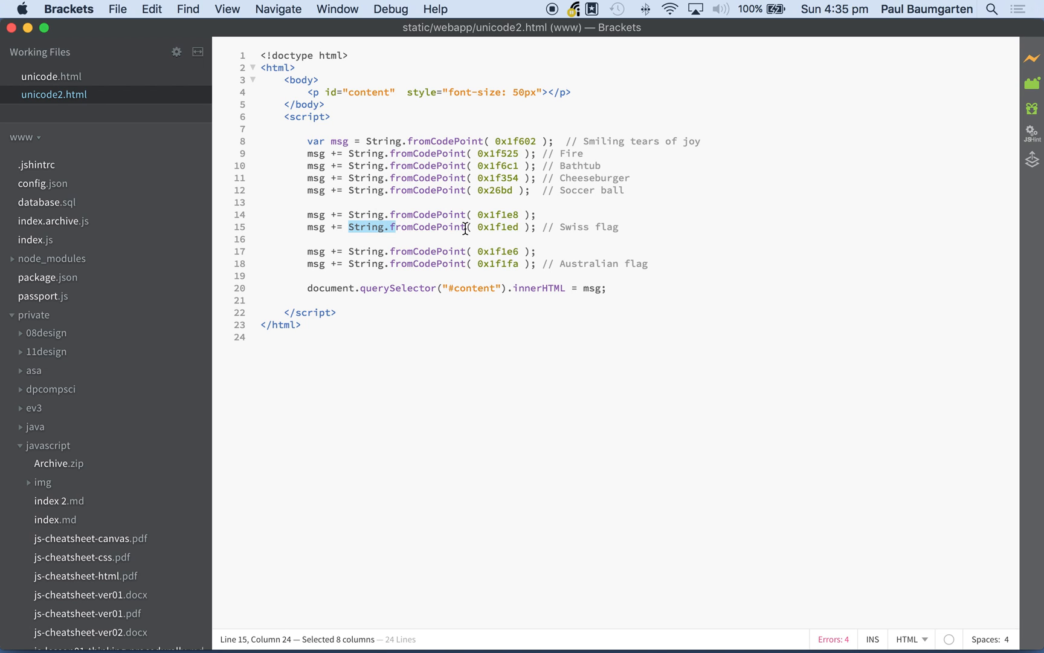
pyautogui.moveTo(349, 226); pyautogui.dragTo(538, 226)
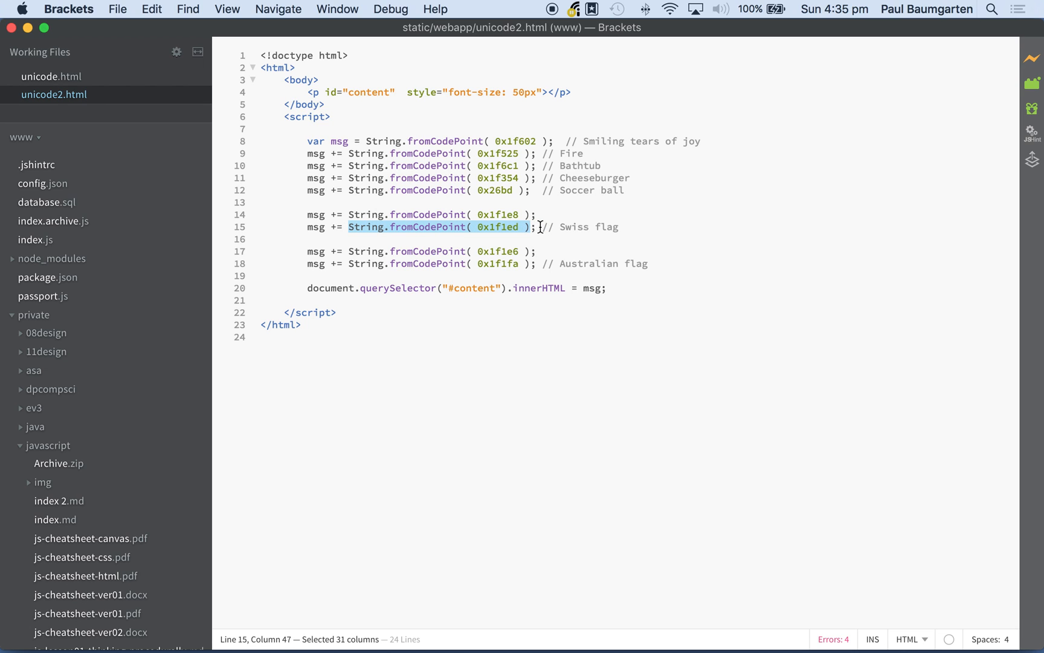
pyautogui.press('Delete')
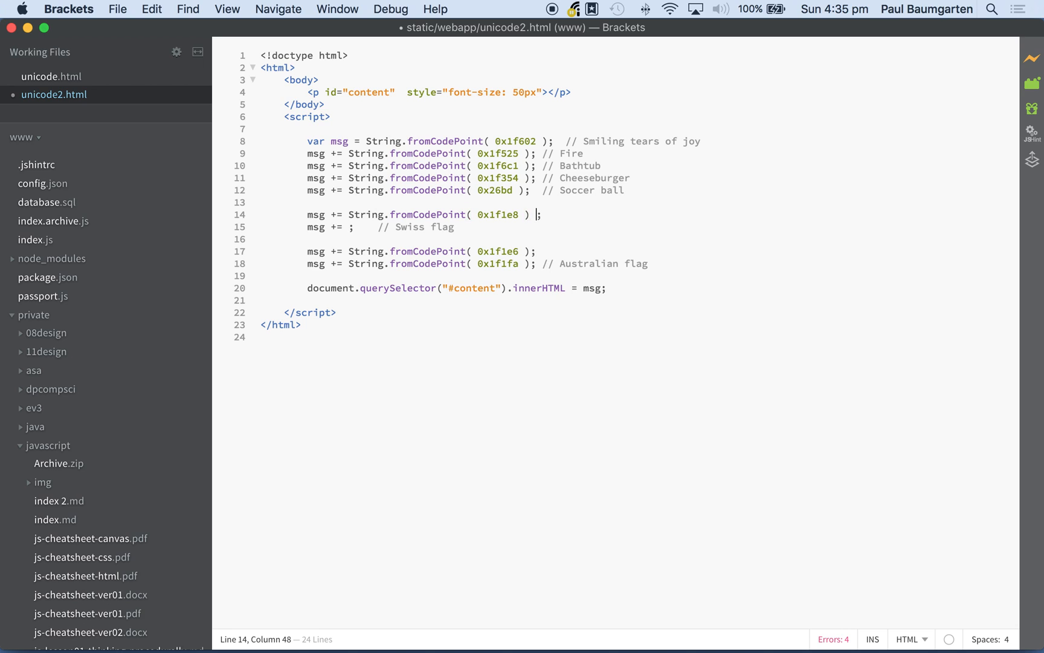
pyautogui.write('+ String.fromCodePoint( 0x1f1ed )')
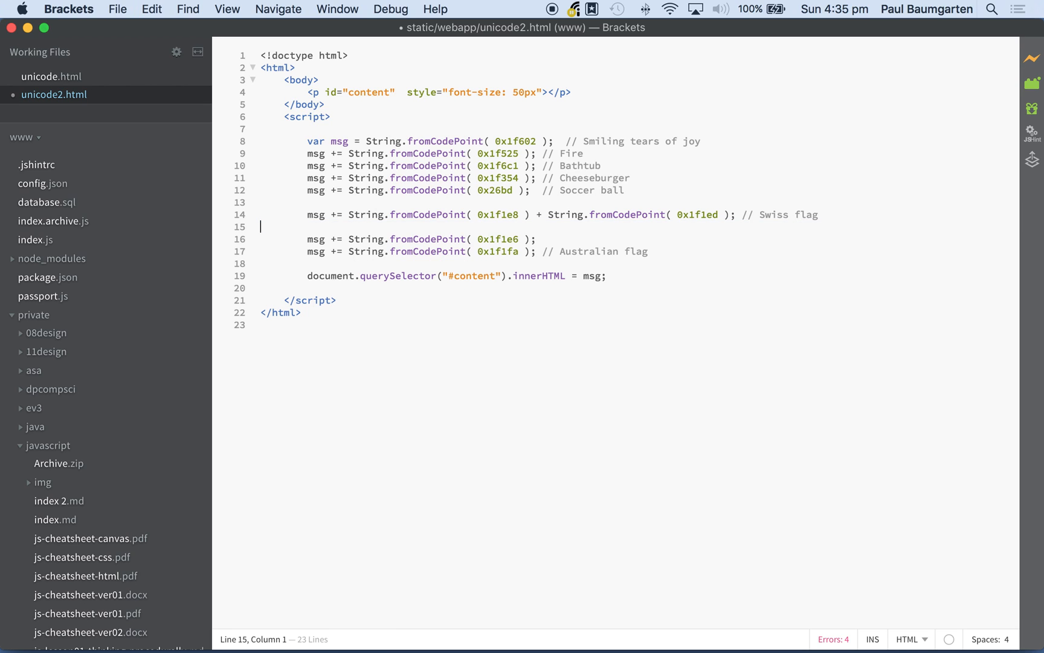
pyautogui.moveTo(519, 141)
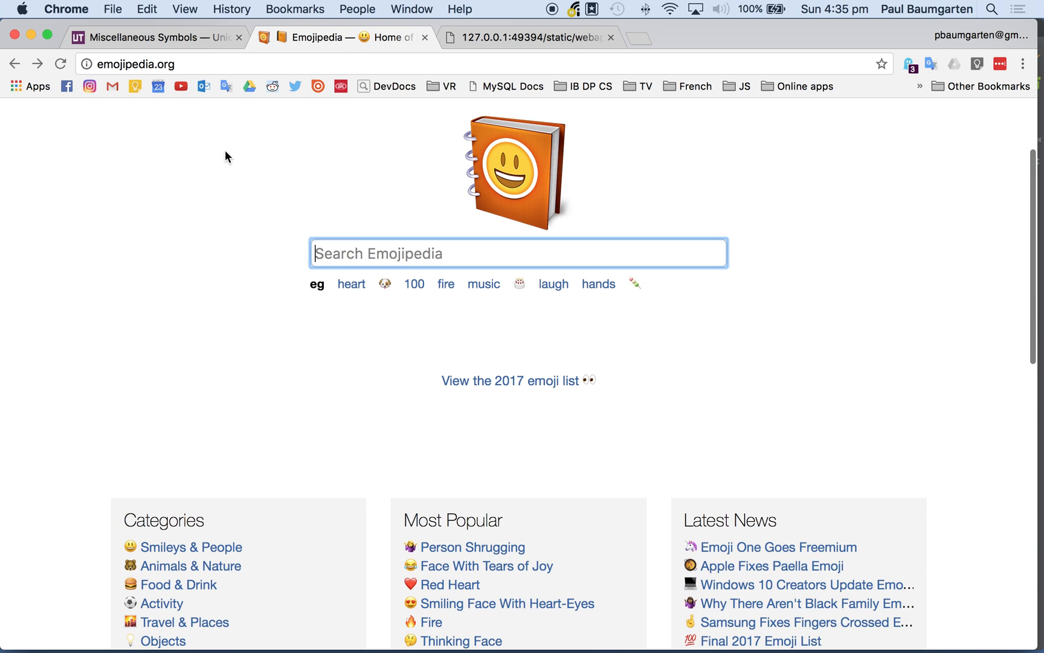
# - Reach the Ireland flag page from Emojipedia's country flag list
pyautogui.scroll(-3)
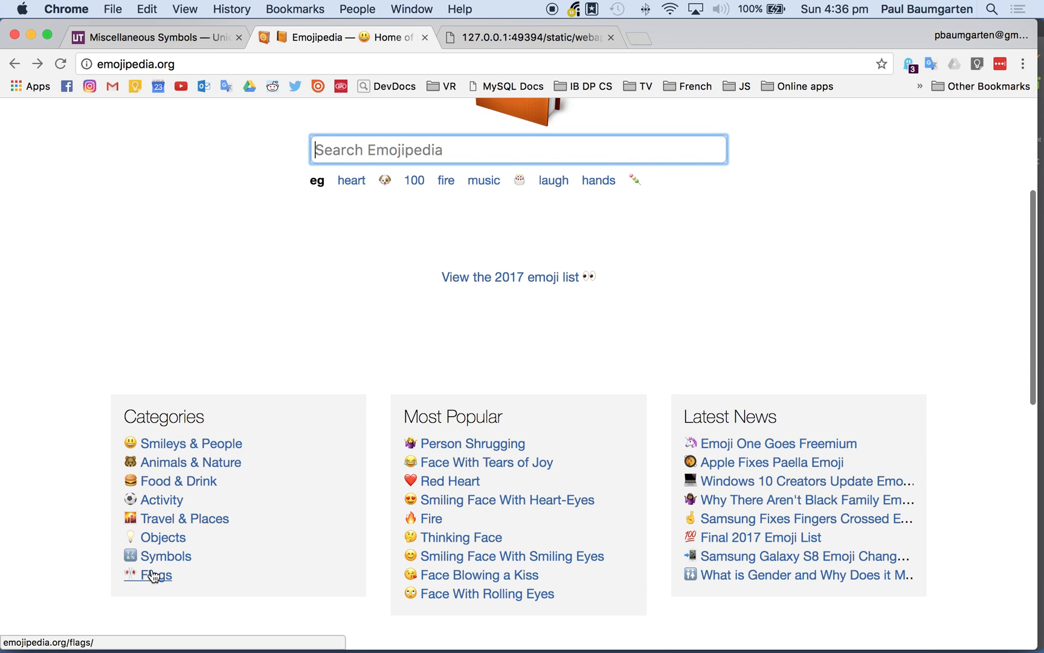
pyautogui.click(154, 575)
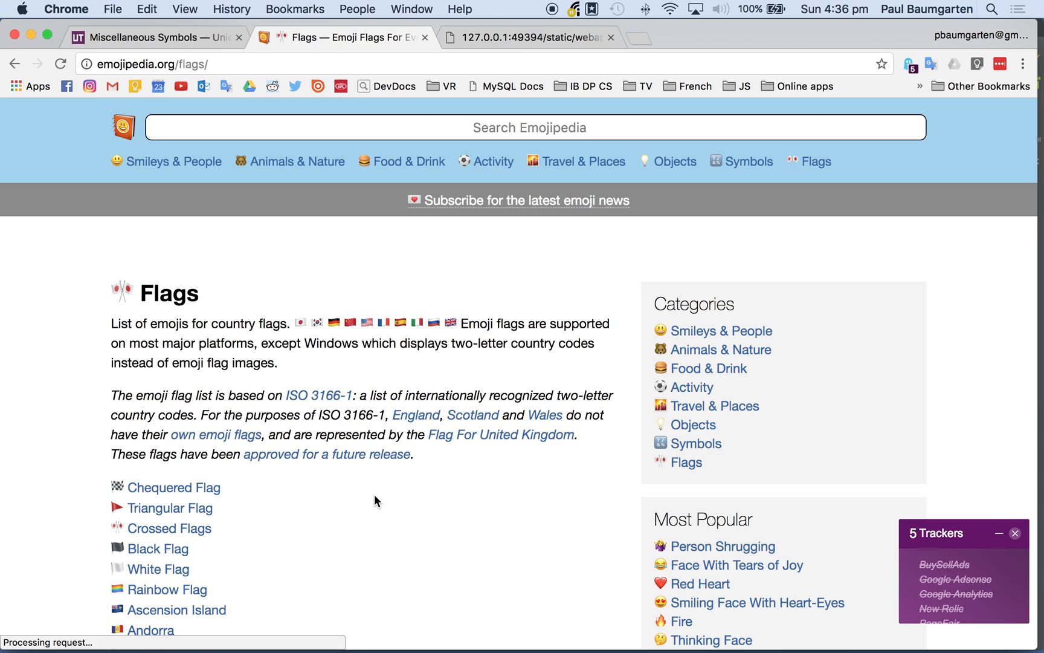
pyautogui.scroll(-3)
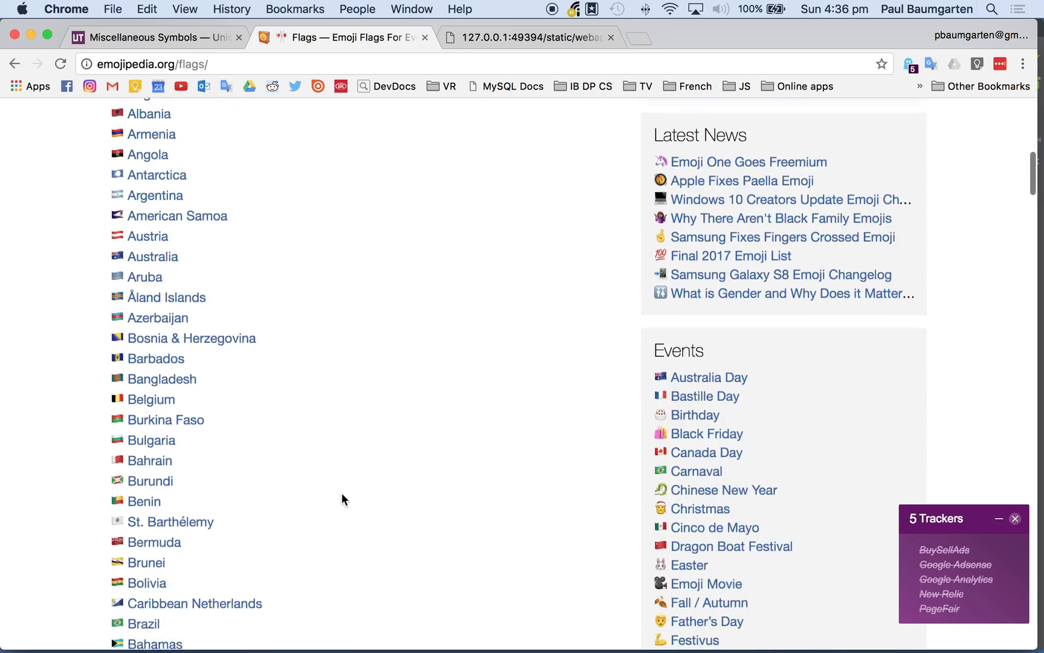
pyautogui.scroll(-3)
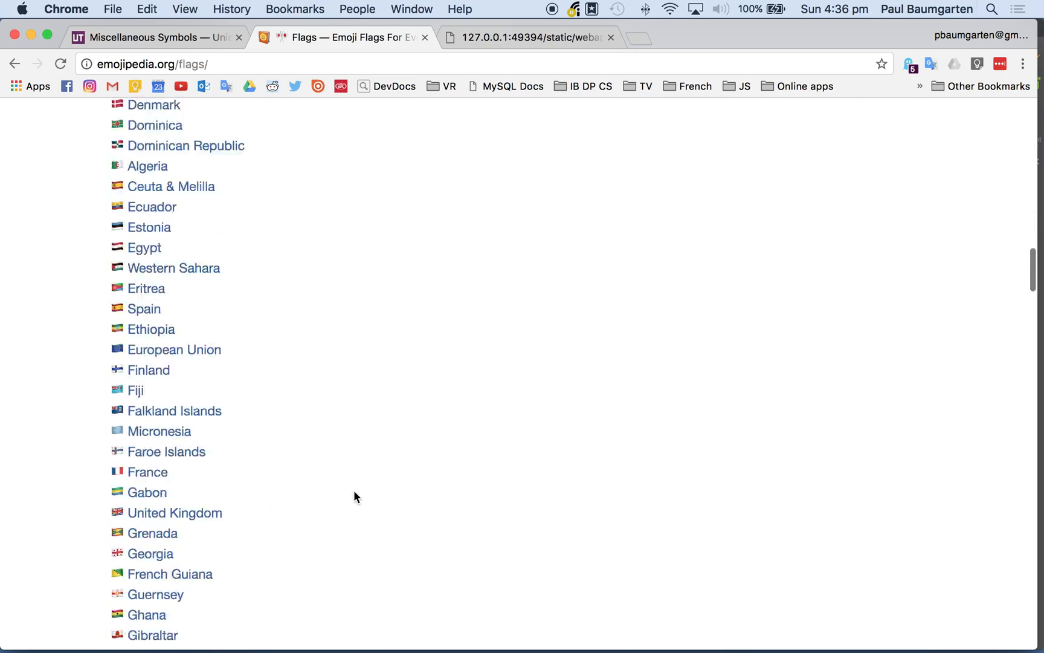
pyautogui.scroll(-3)
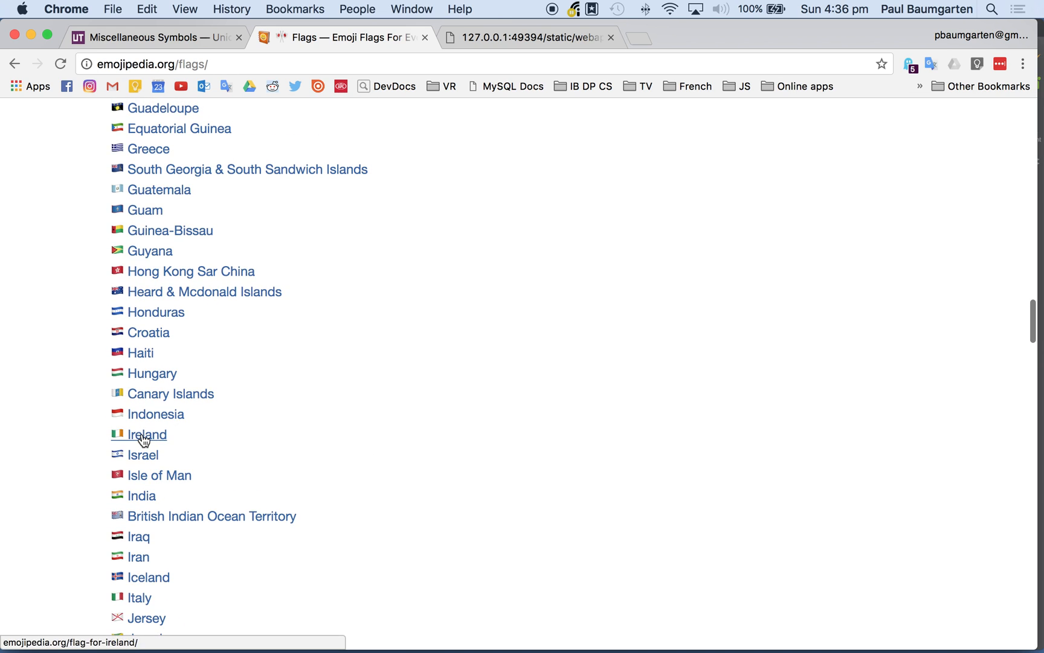
pyautogui.click(146, 434)
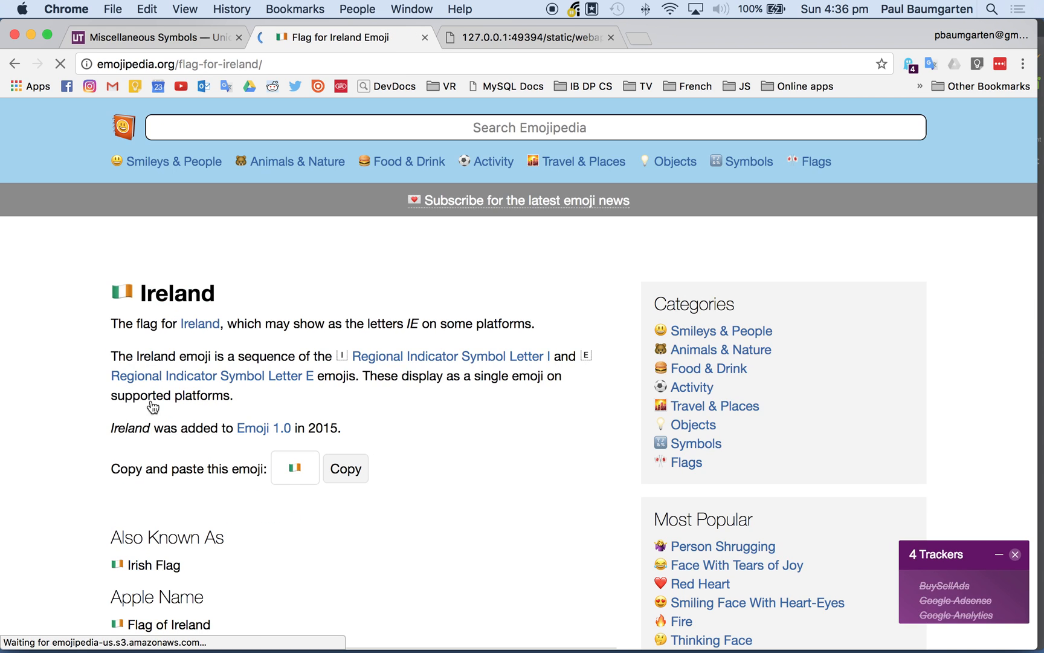
# - Scroll to the Codepoints section showing U+1F1EE and U+1F1EA
pyautogui.scroll(-3)
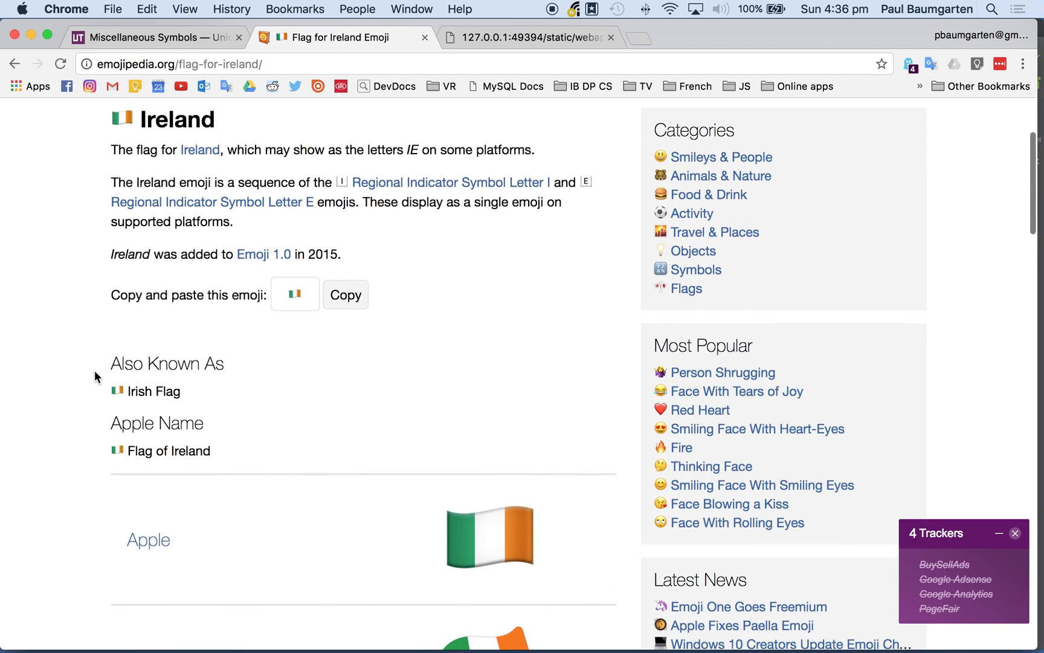
pyautogui.scroll(-3)
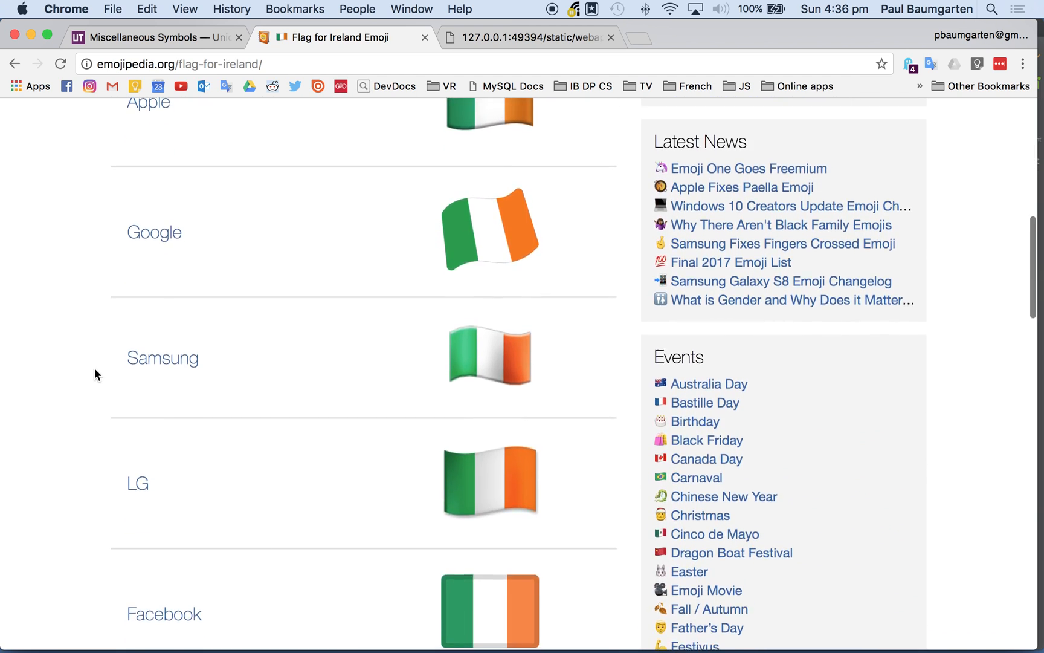
pyautogui.scroll(-3)
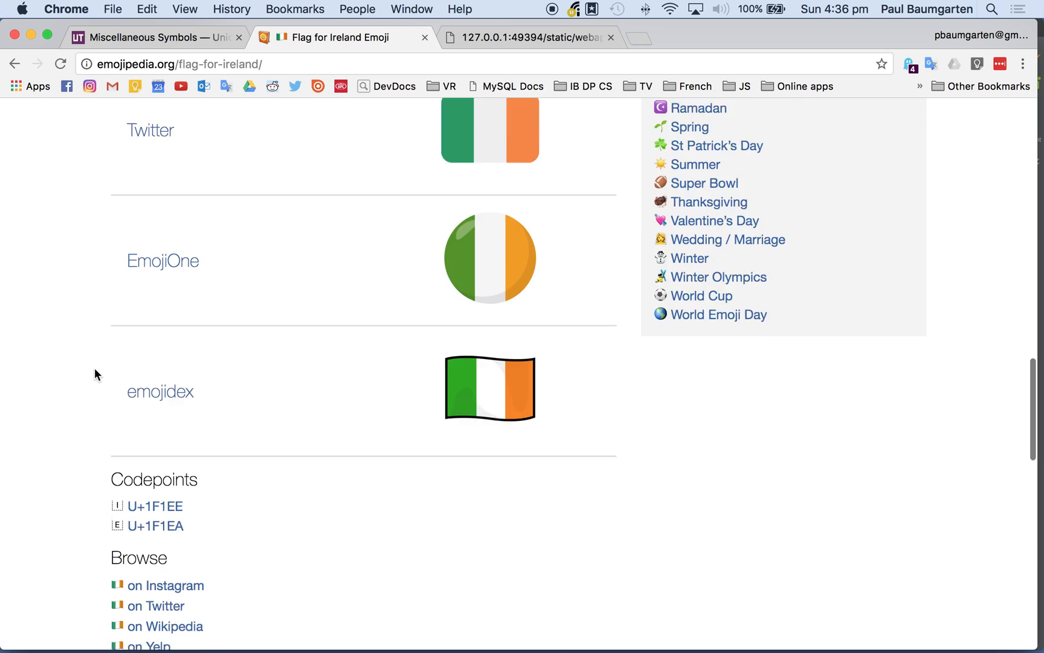
pyautogui.scroll(-3)
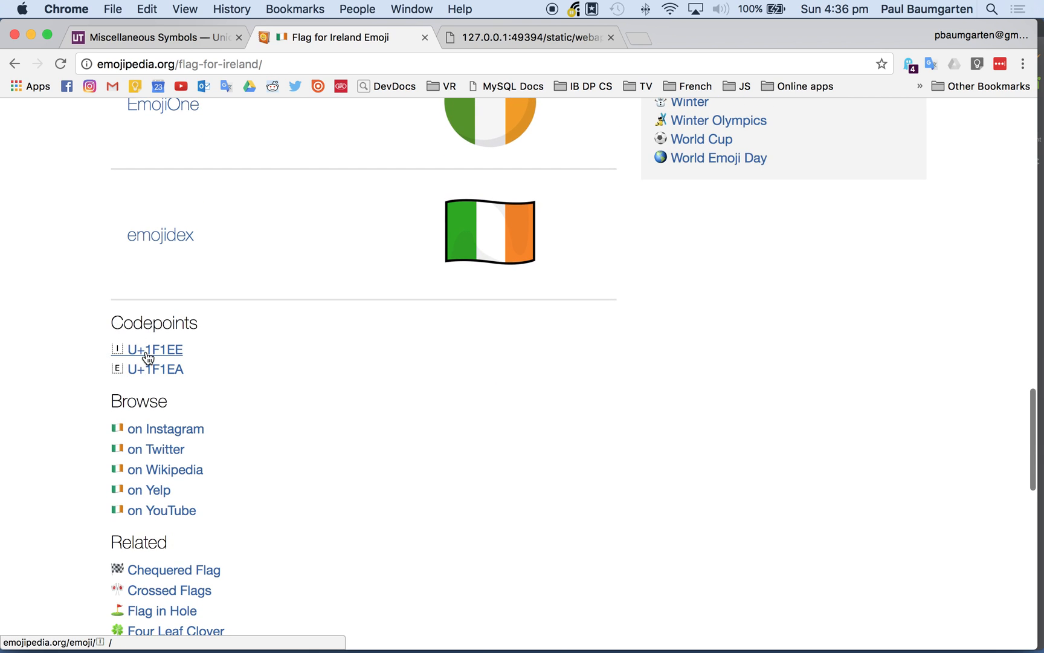
pyautogui.moveTo(150, 375)
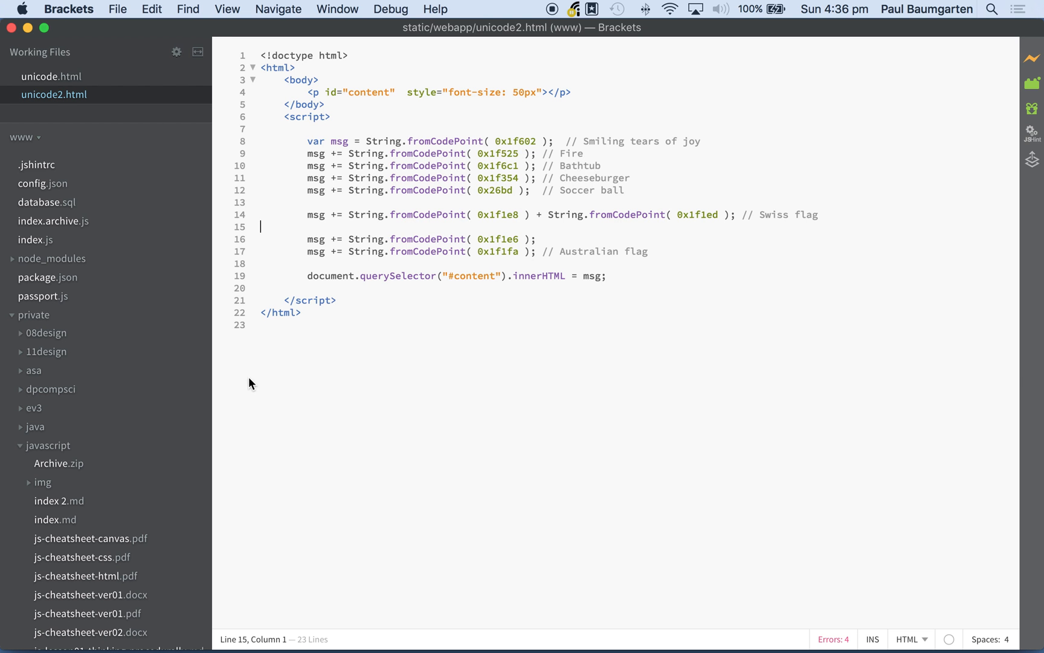
pyautogui.moveTo(563, 276)
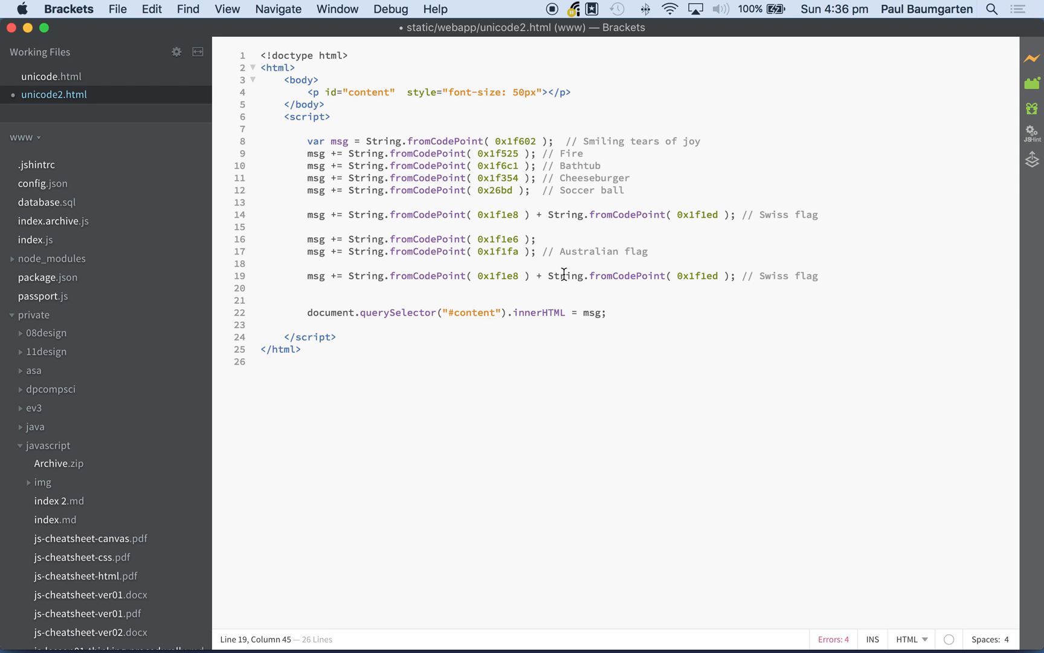
# - Set the new line's first code point to 0x1f1ee and its comment to Irish
pyautogui.doubleClick(502, 276)
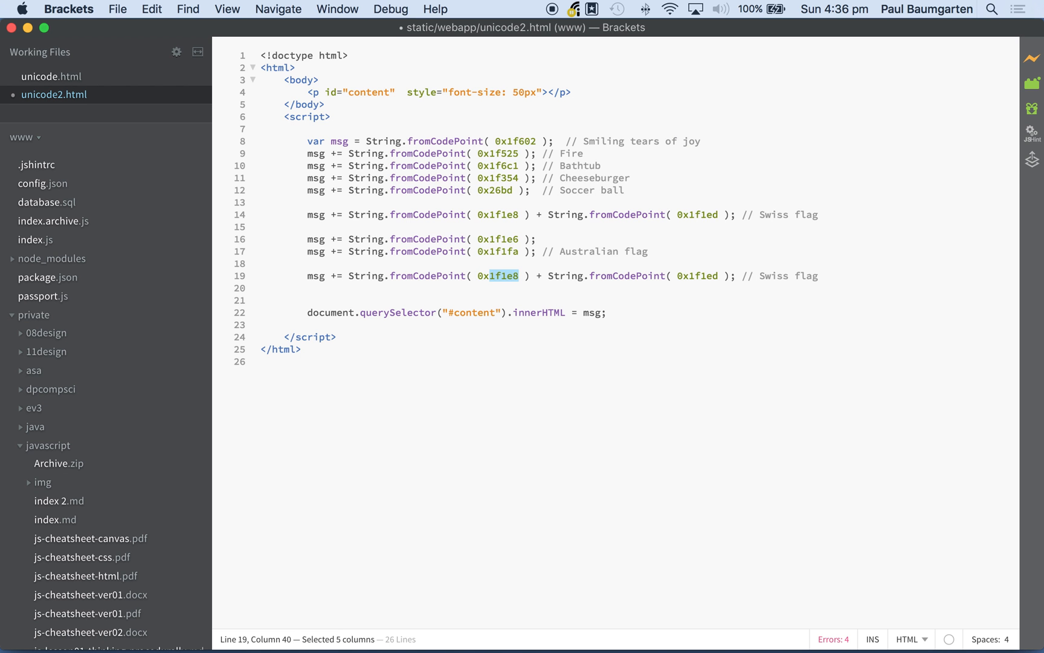
pyautogui.write('0x1f1ee')
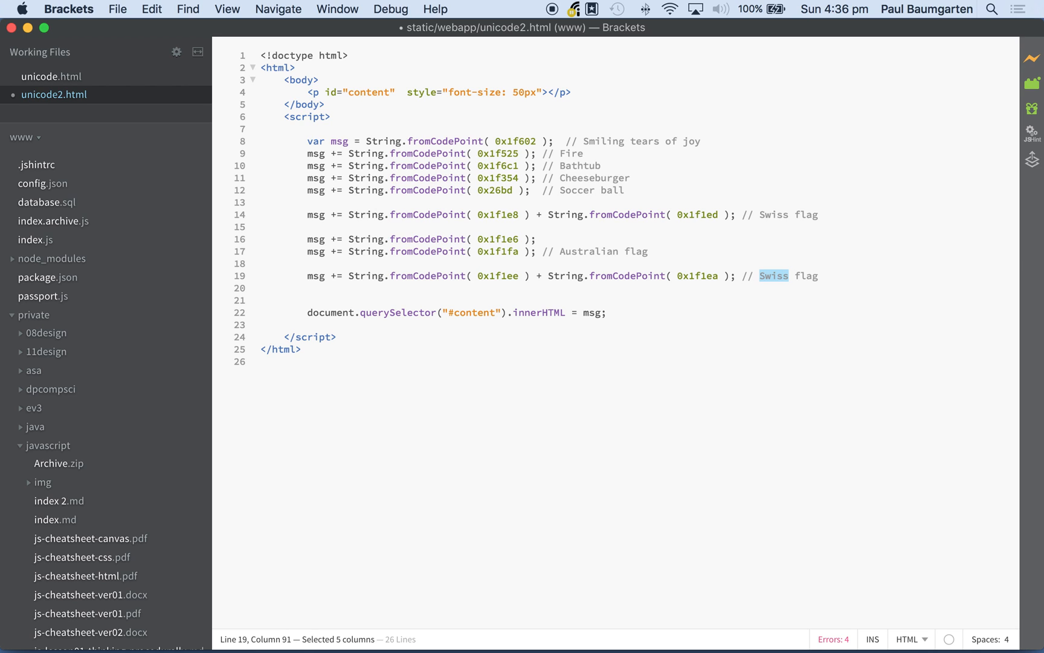
pyautogui.write('Irish')
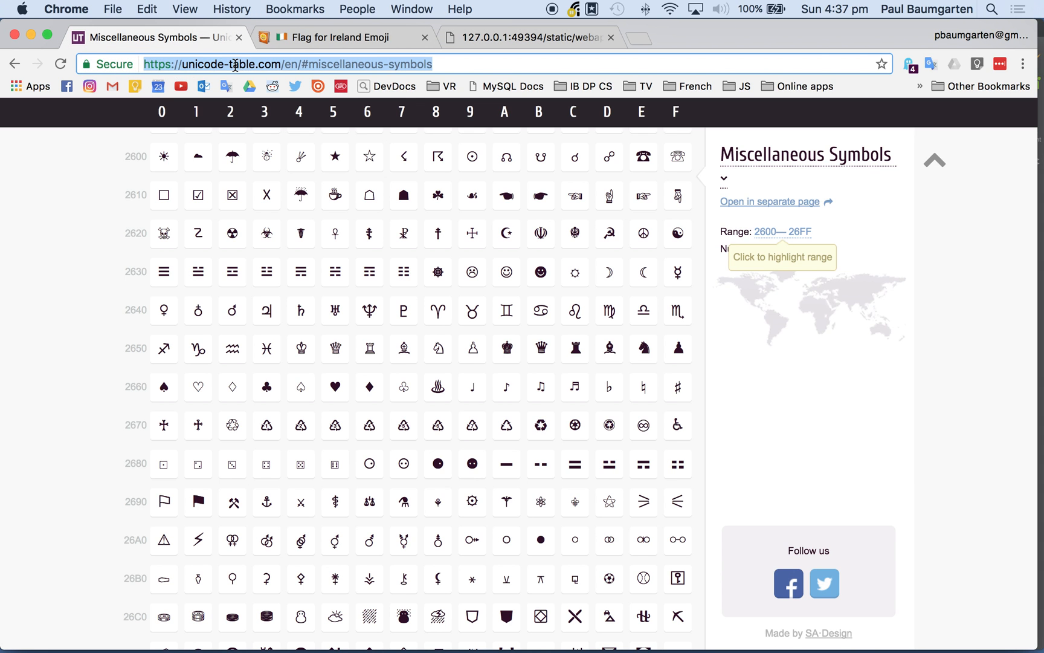
pyautogui.moveTo(111, 221)
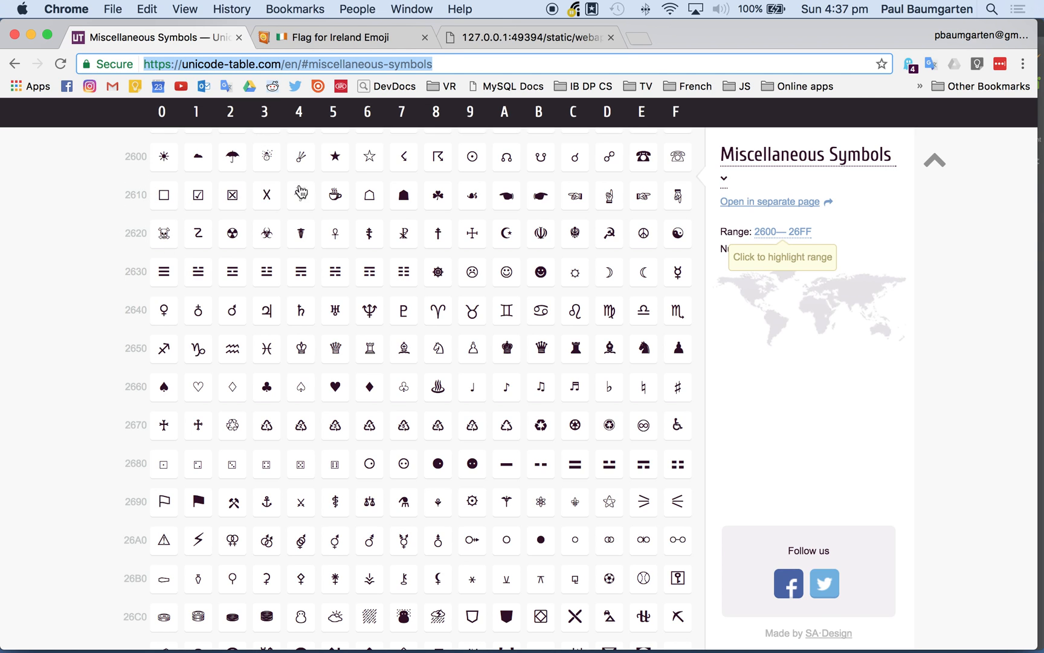
pyautogui.moveTo(420, 20)
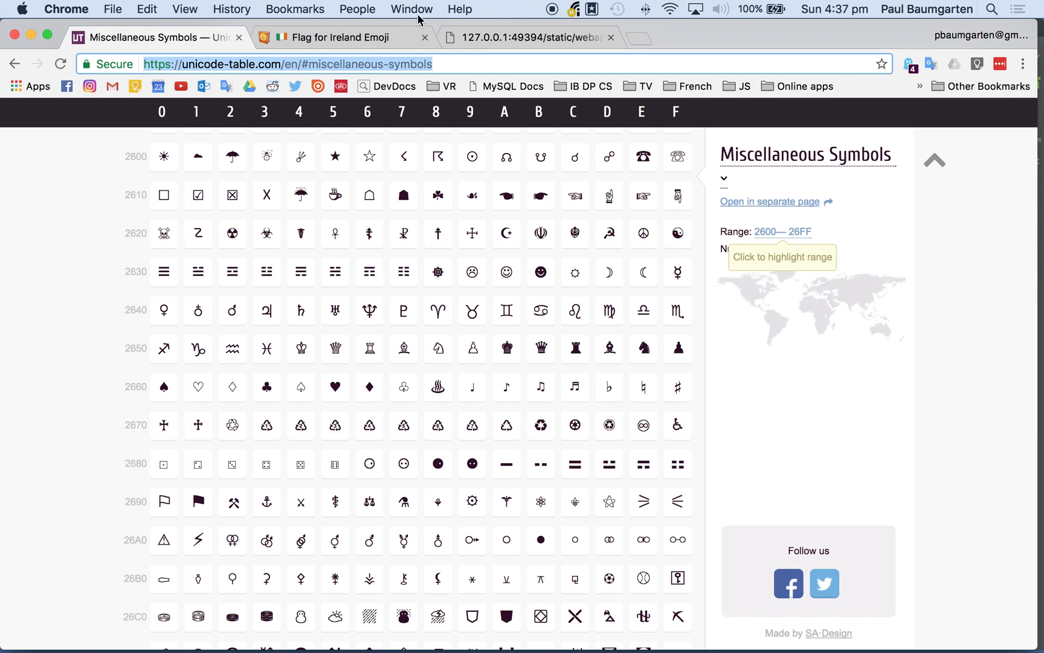
# - Inspect a symbol cell, then show the Black Chess Queen's details with U+265B
pyautogui.click(340, 37)
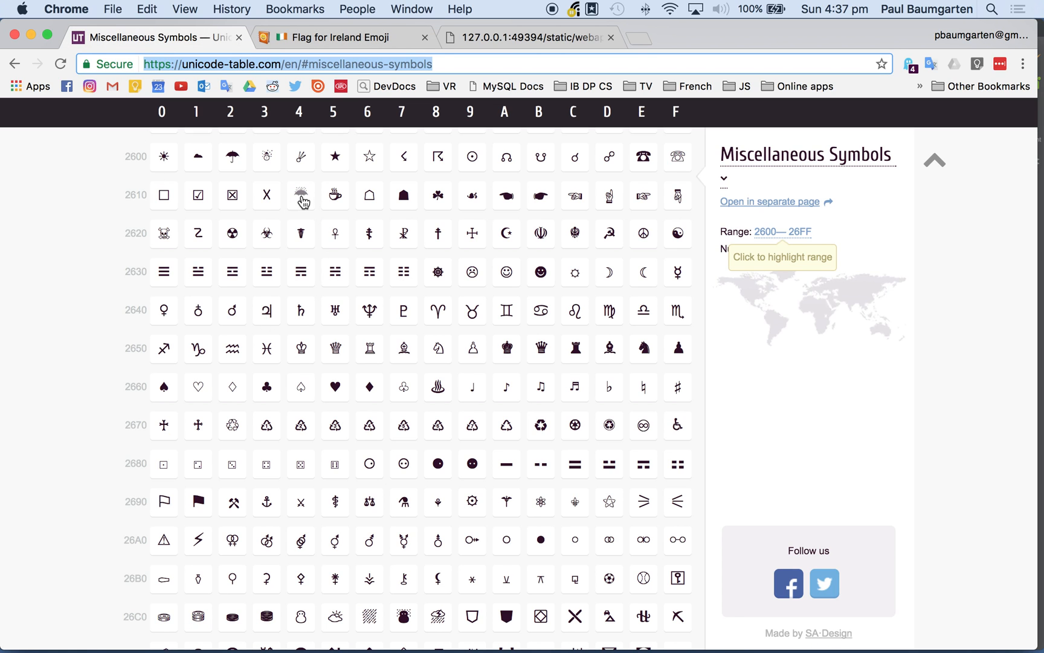
pyautogui.click(335, 194)
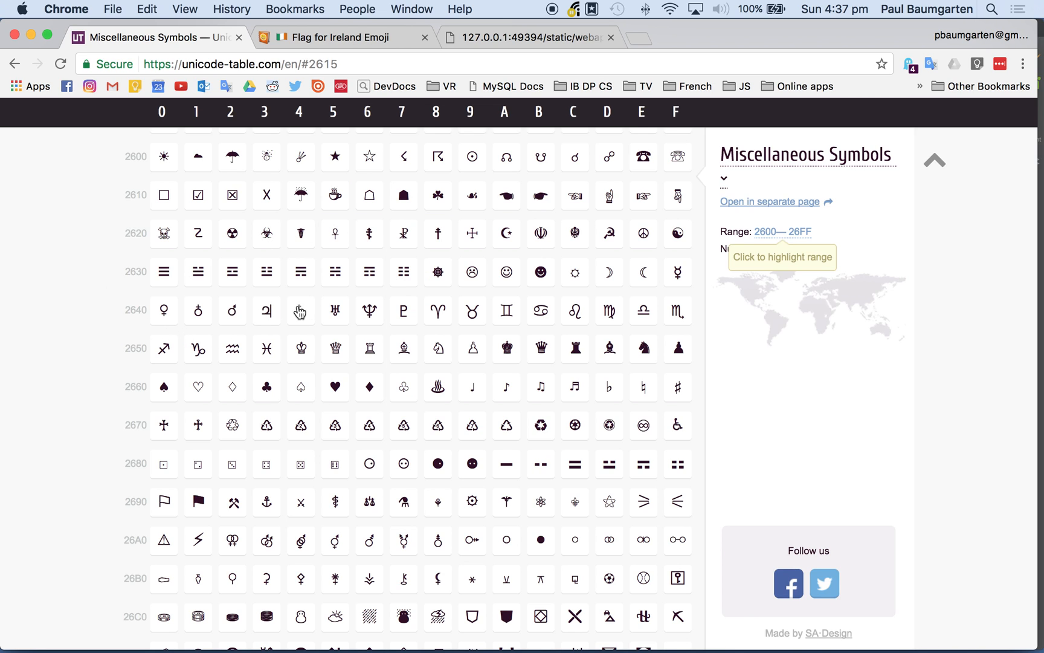
pyautogui.moveTo(438, 353)
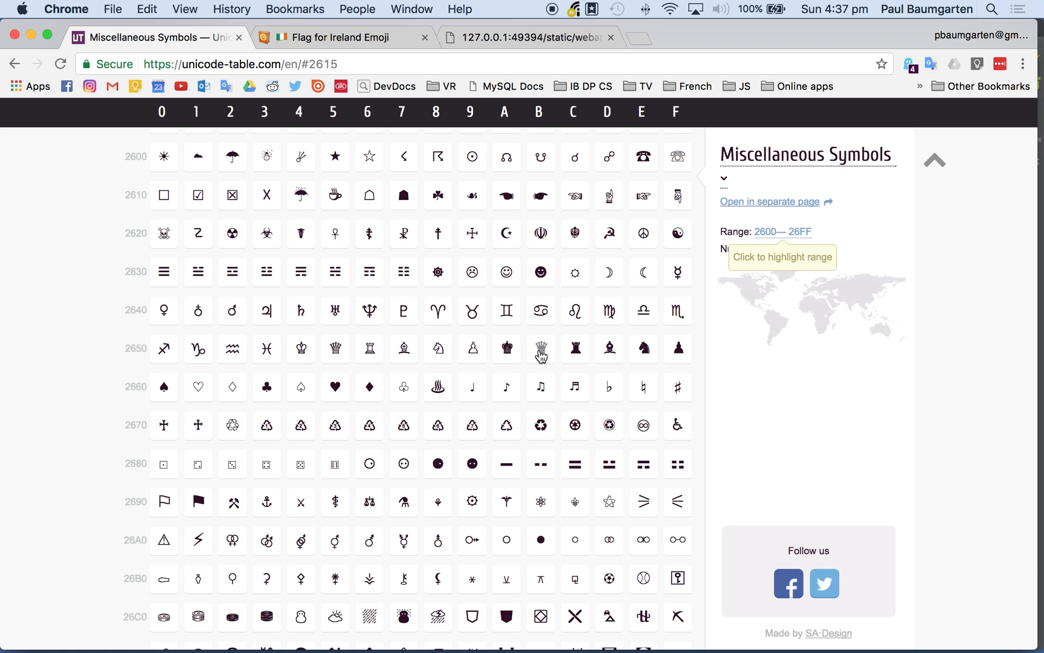
pyautogui.click(540, 348)
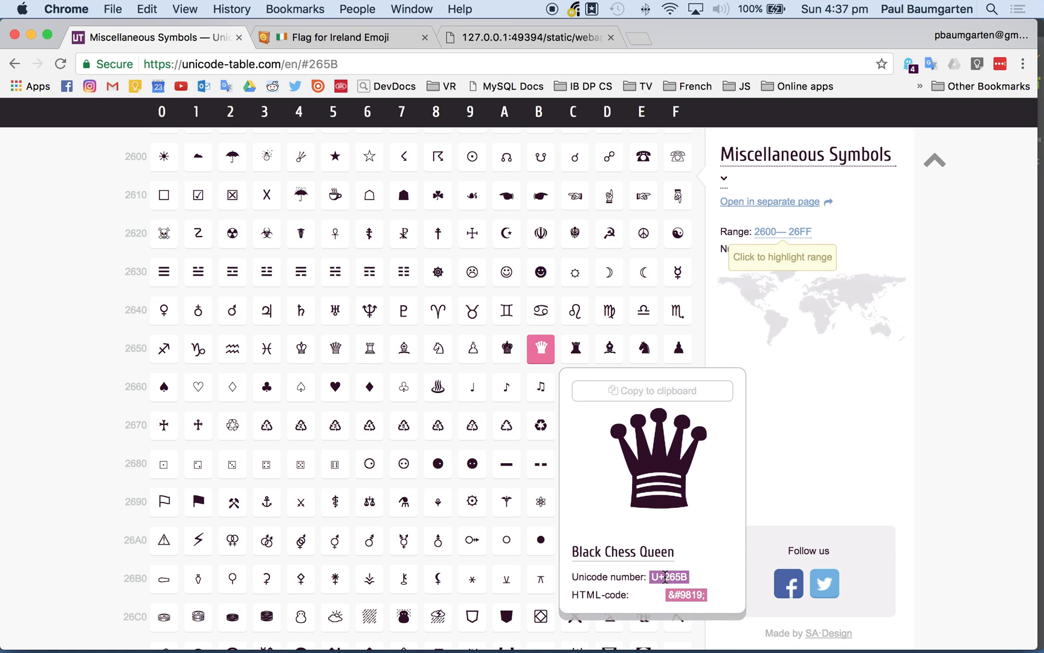
pyautogui.moveTo(705, 392)
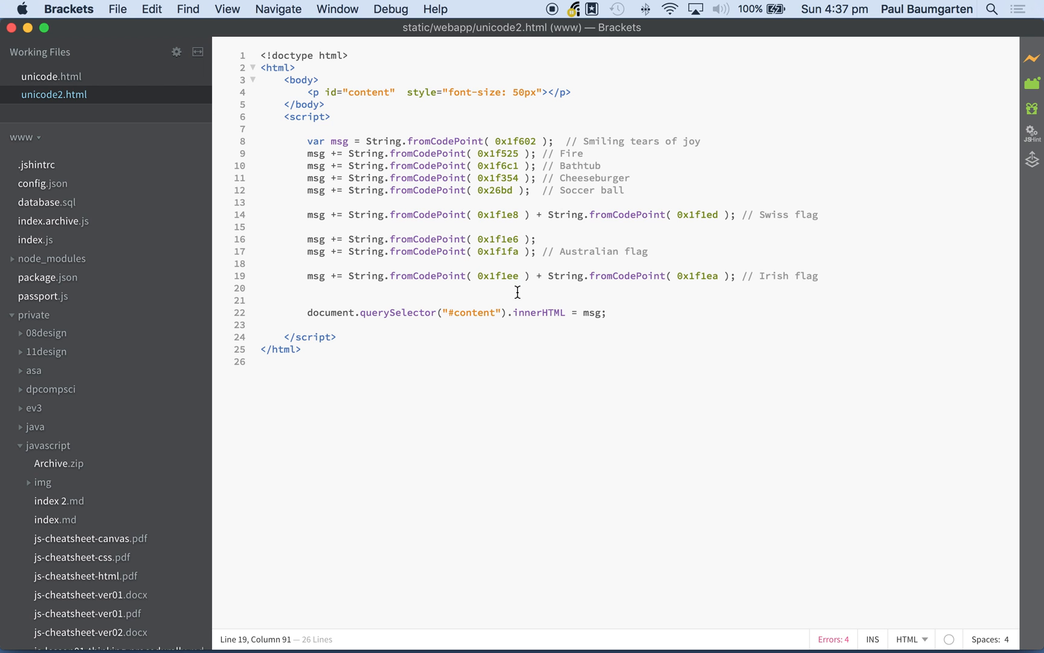
pyautogui.moveTo(552, 142)
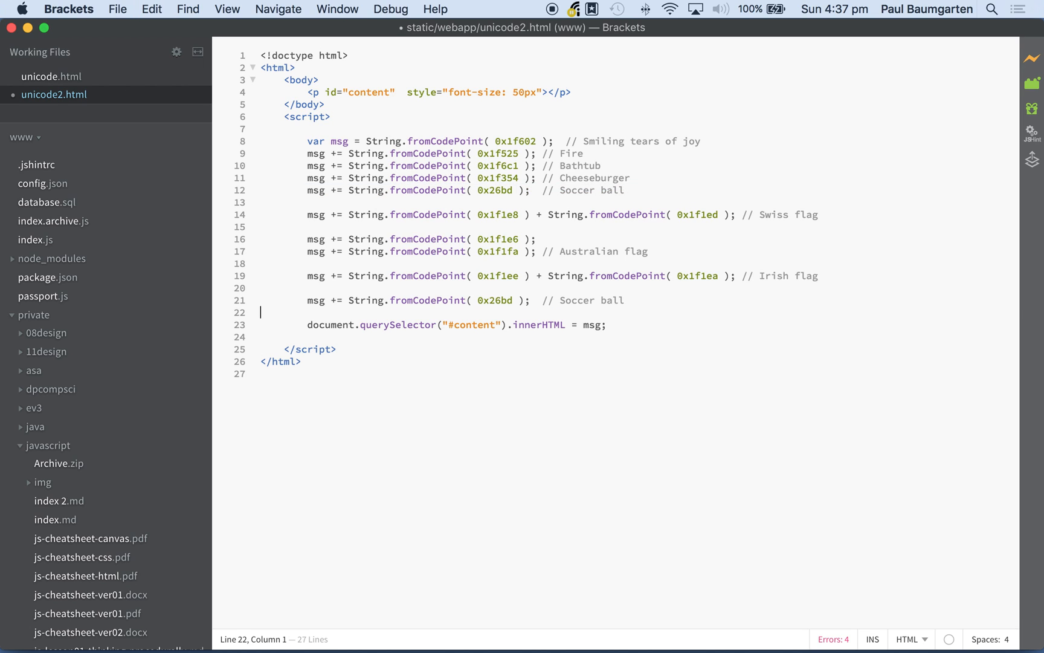
# - Change the copied code point to 0x265b and the comment to Black queen in chess
pyautogui.click(532, 300)
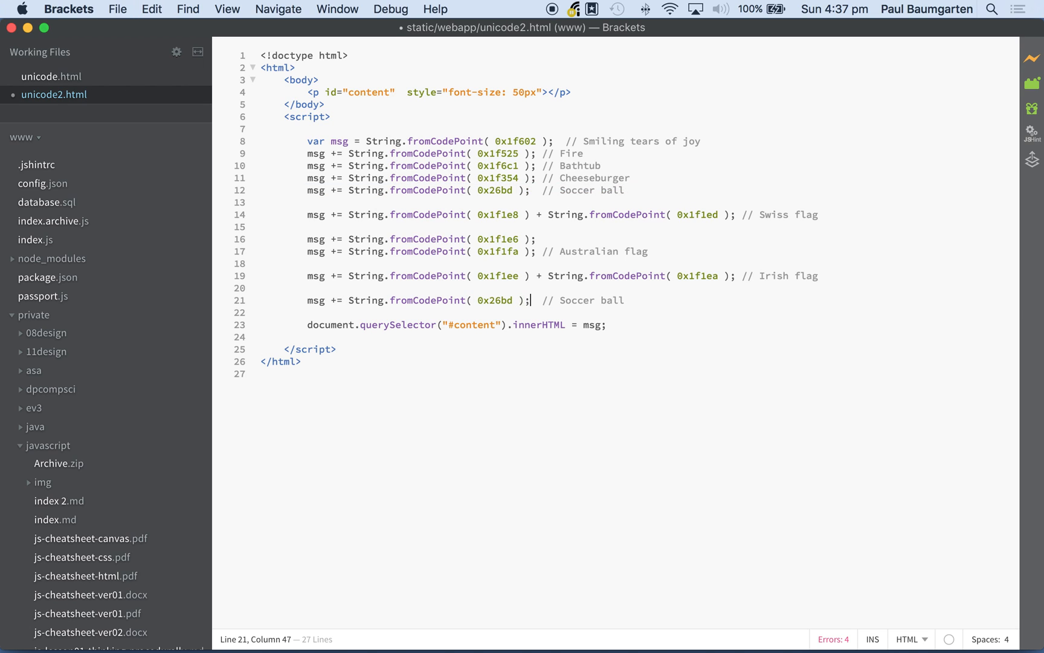
pyautogui.press('Backspace')
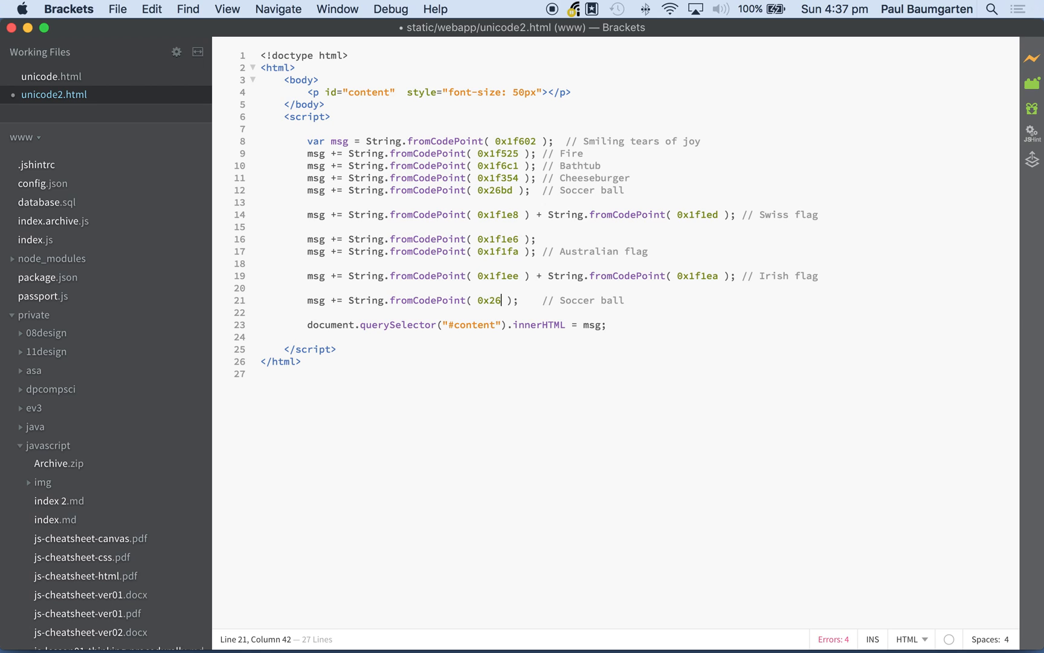
pyautogui.write('5b')
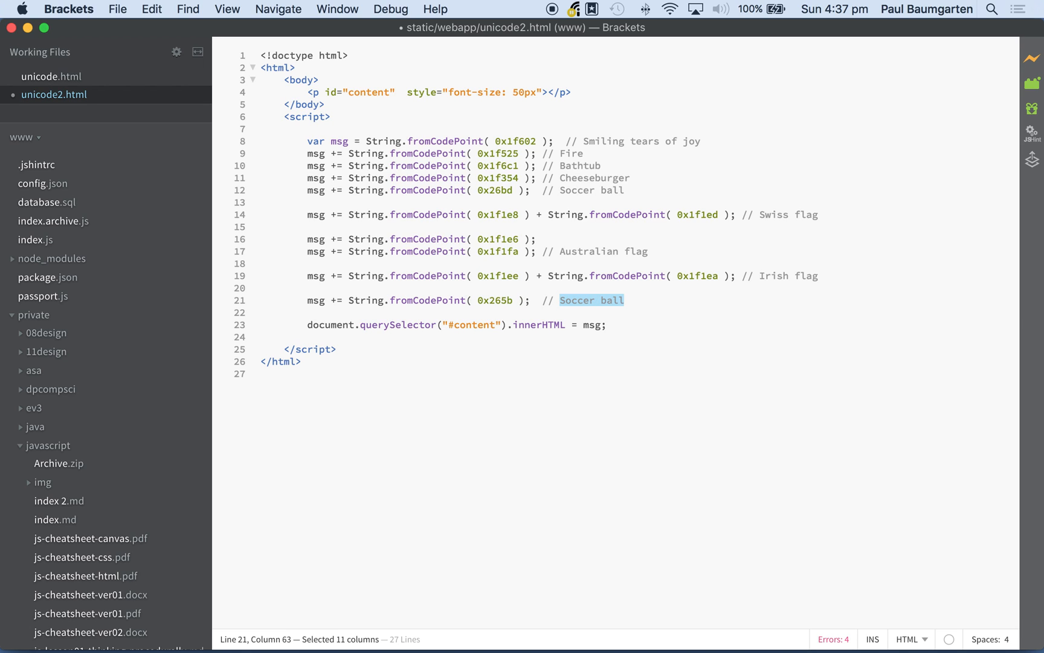
pyautogui.write('Black queen in')
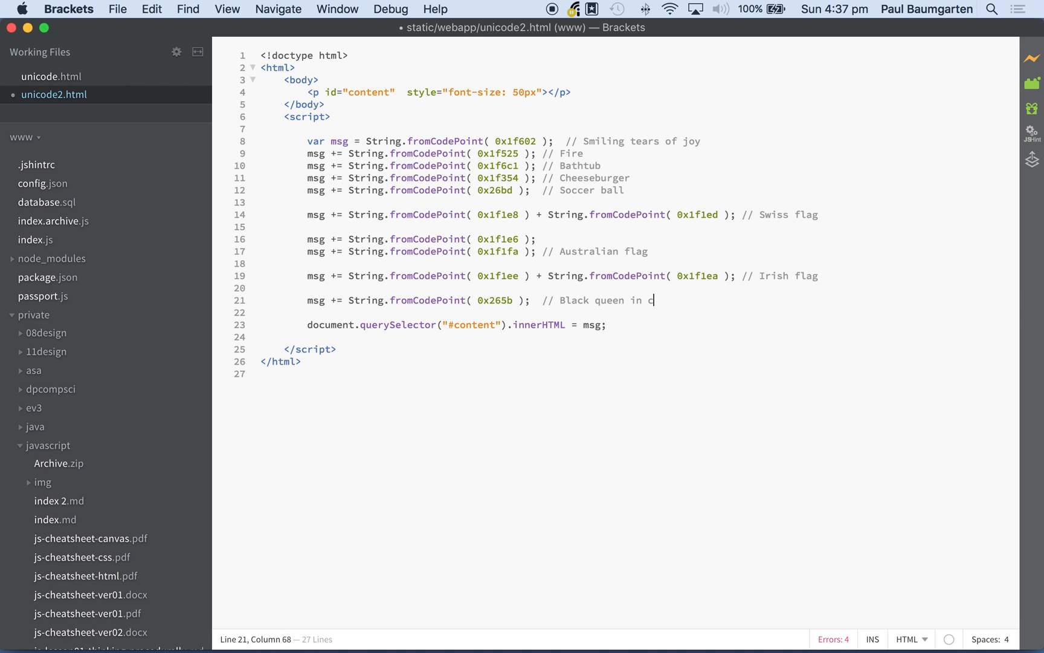
pyautogui.write('hess')
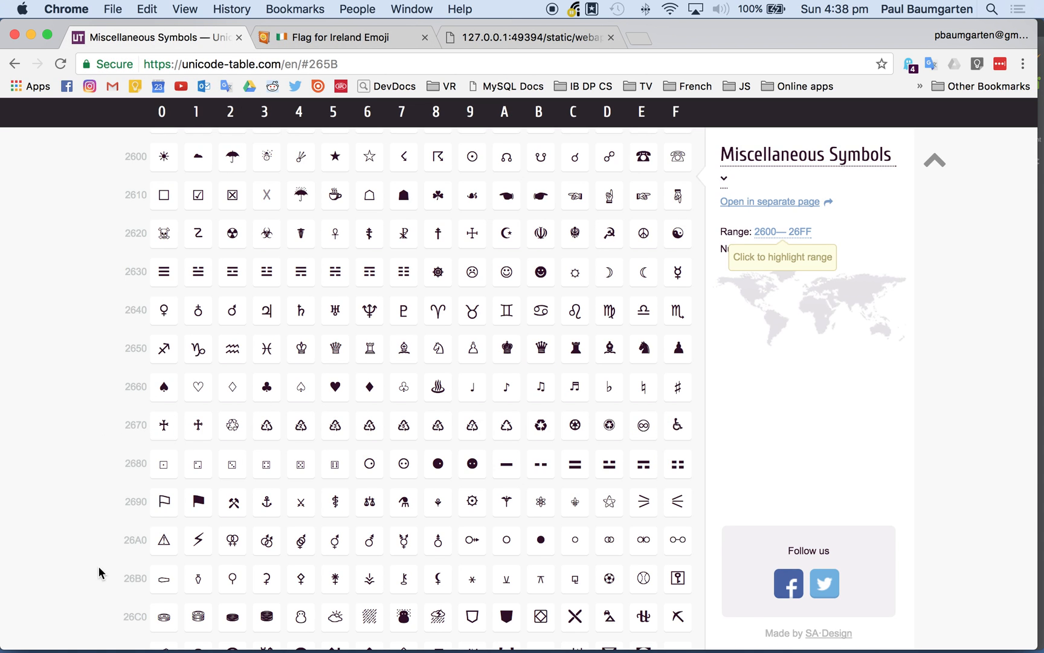
# - Scroll past Miscellaneous Symbols into the Dingbats block of arrows and circled numbers
pyautogui.scroll(-3)
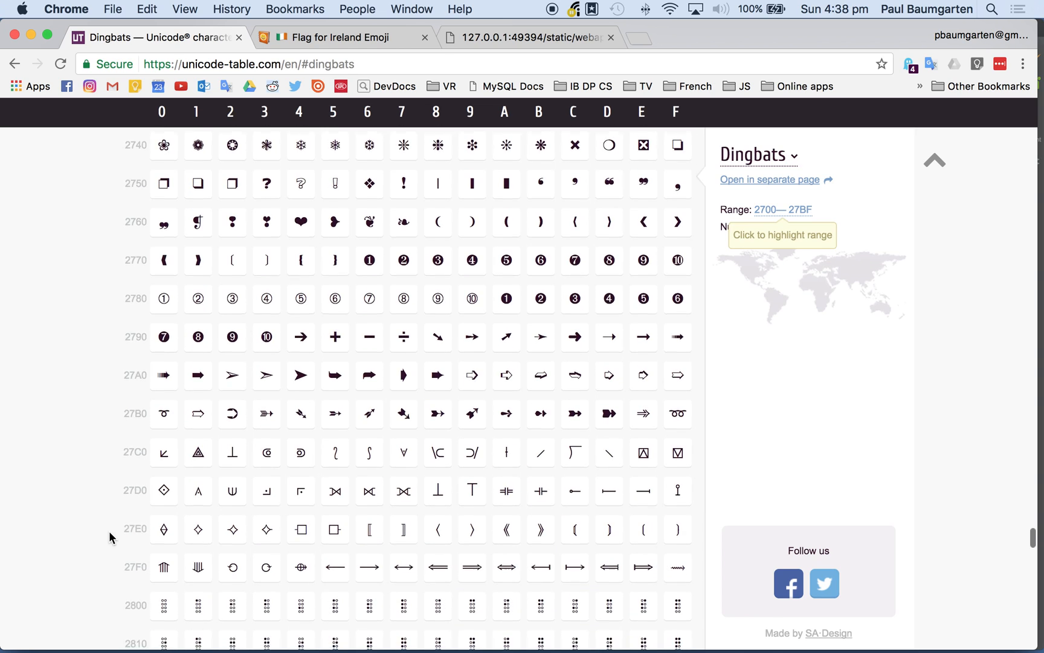
pyautogui.scroll(-3)
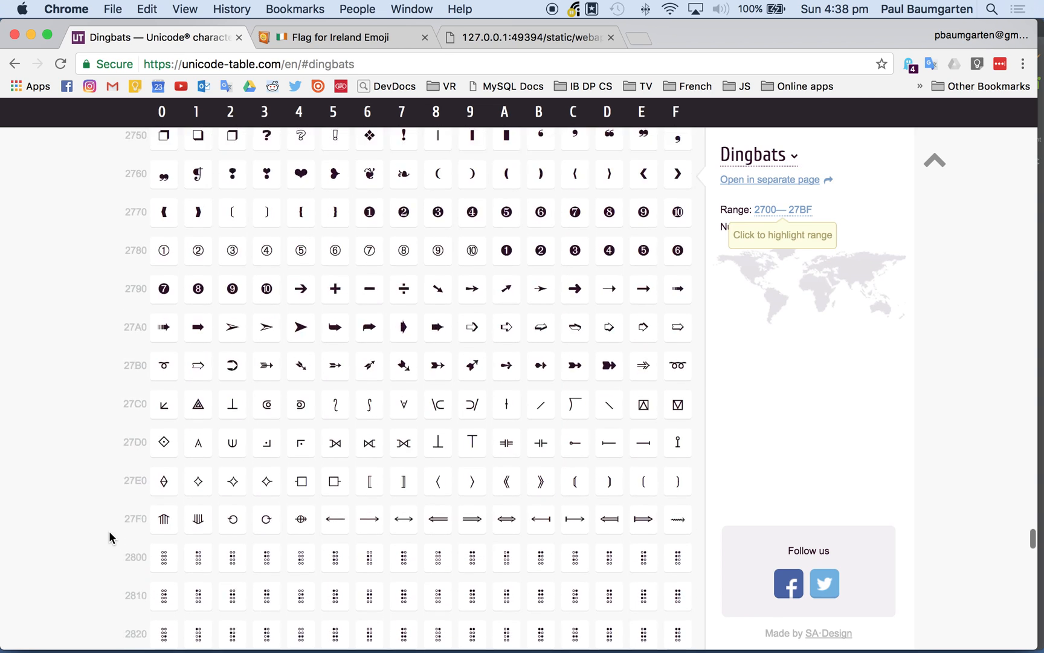